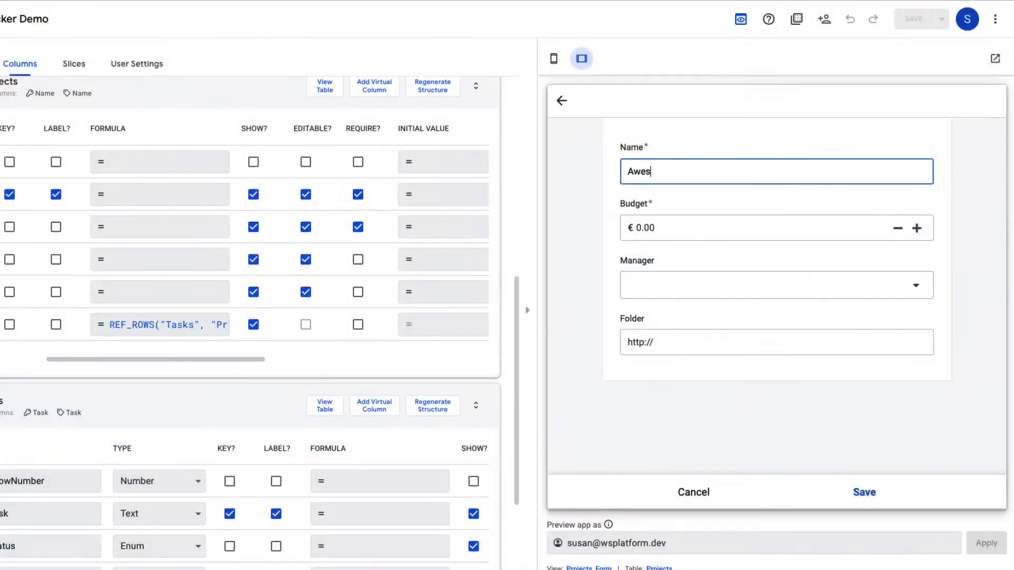
# Step: Enter 16500 as the Budget of the new project in the preview form
pyautogui.write('16500')
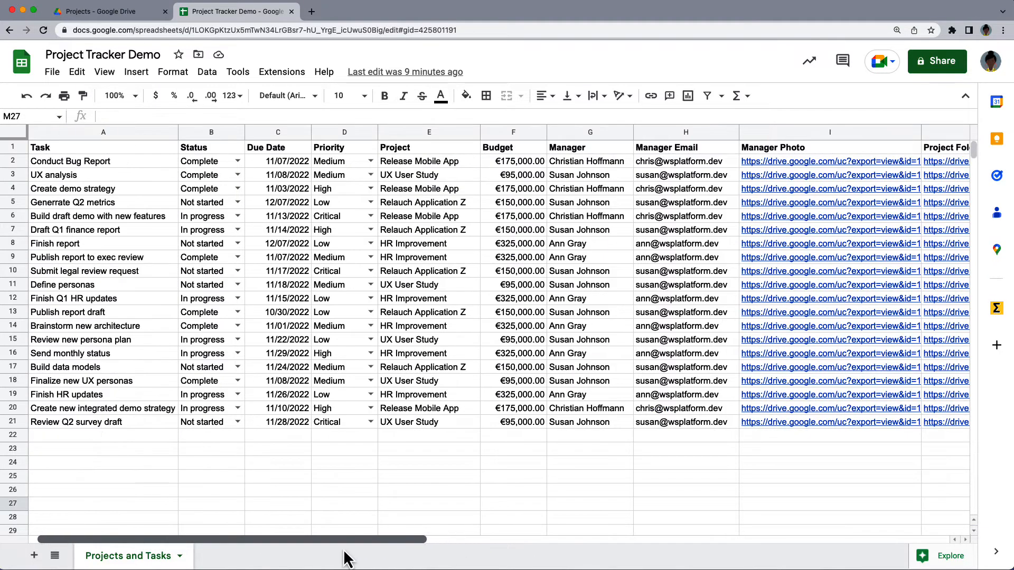
# Step: Add a new blank sheet to the Project Tracker spreadsheet
pyautogui.click(34, 556)
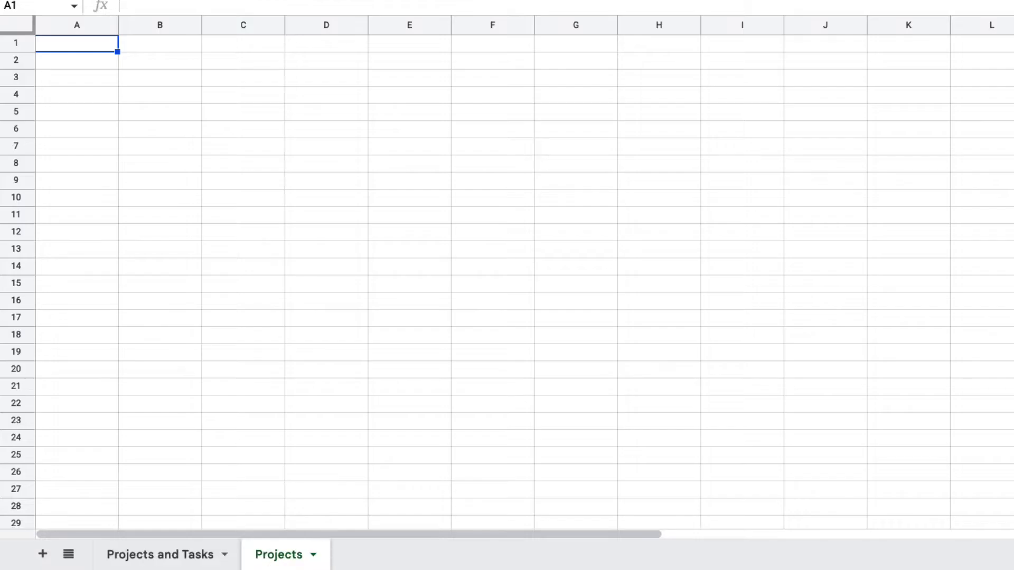
# Step: Copy the Project, Budget and Manager columns and paste them into the Projects sheet
pyautogui.rightClick(588, 133)
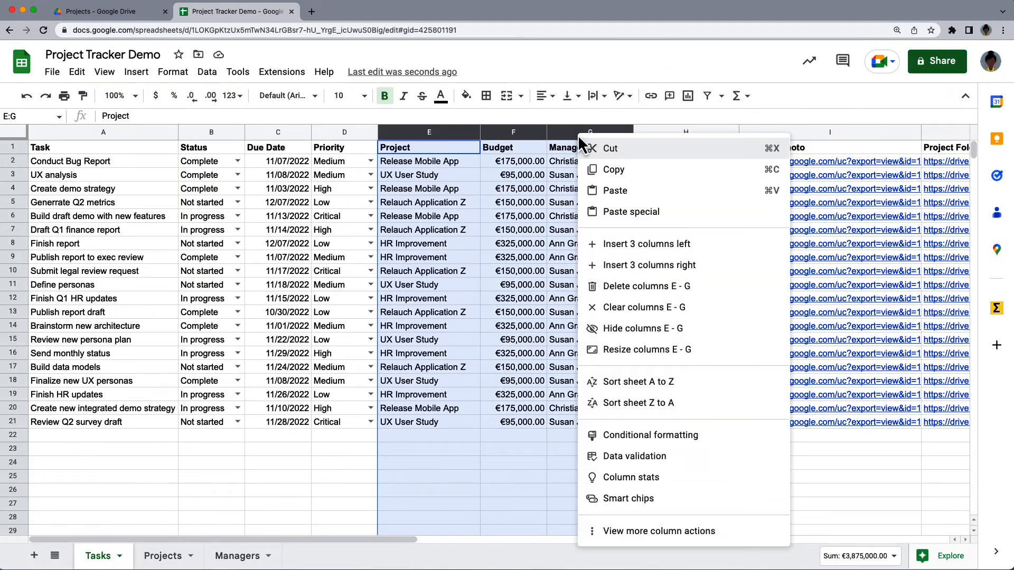
pyautogui.click(163, 556)
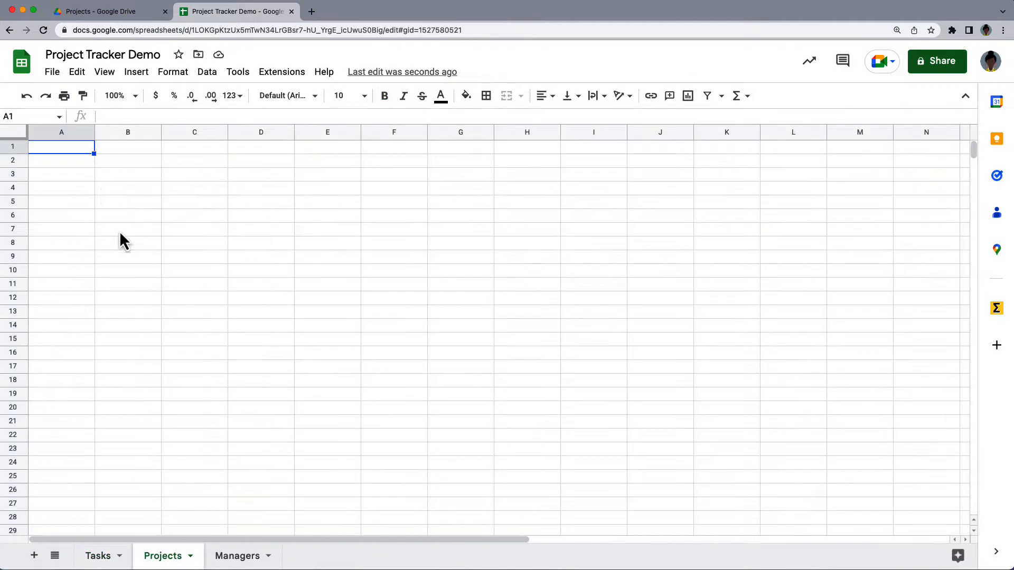
pyautogui.press('cmd+v')
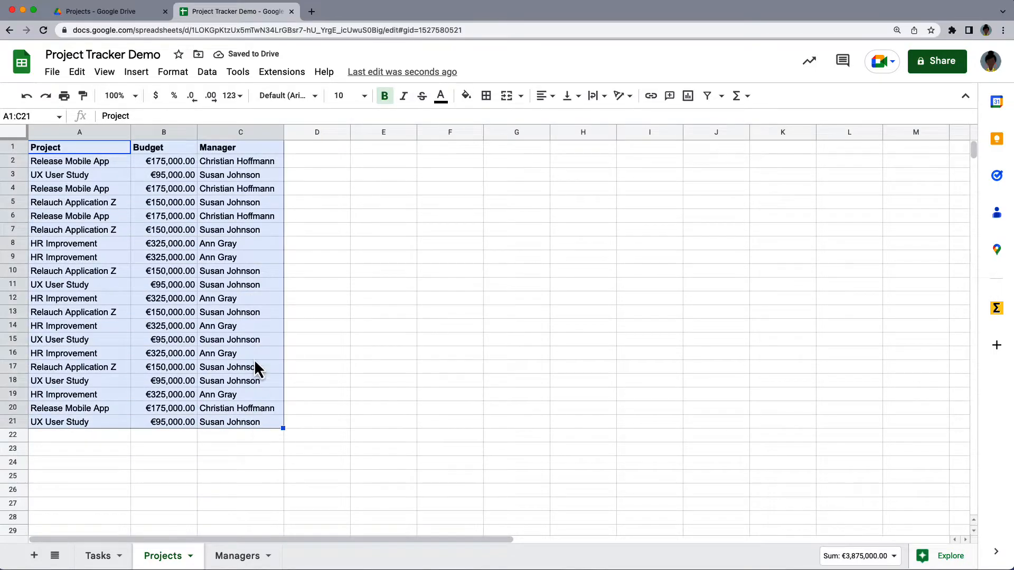
# Step: Remove duplicate rows in the Projects sheet via Data cleanup, leaving four unique projects
pyautogui.click(206, 72)
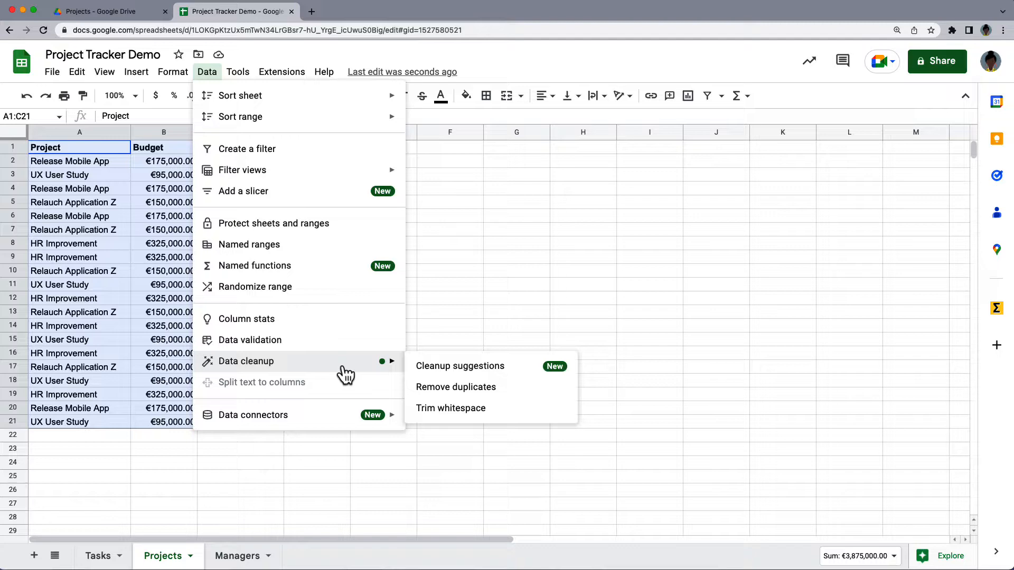
pyautogui.click(455, 387)
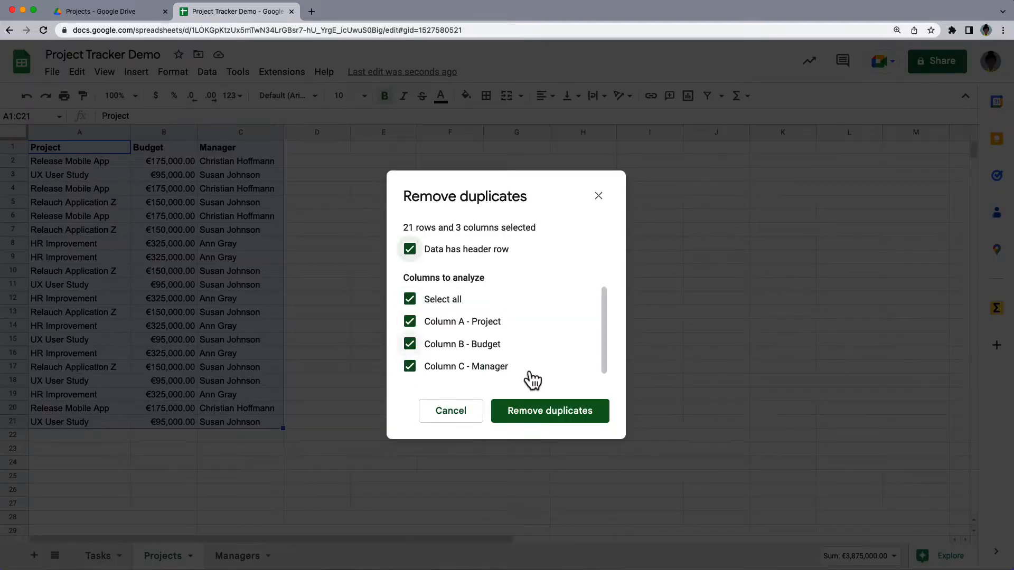
pyautogui.click(549, 411)
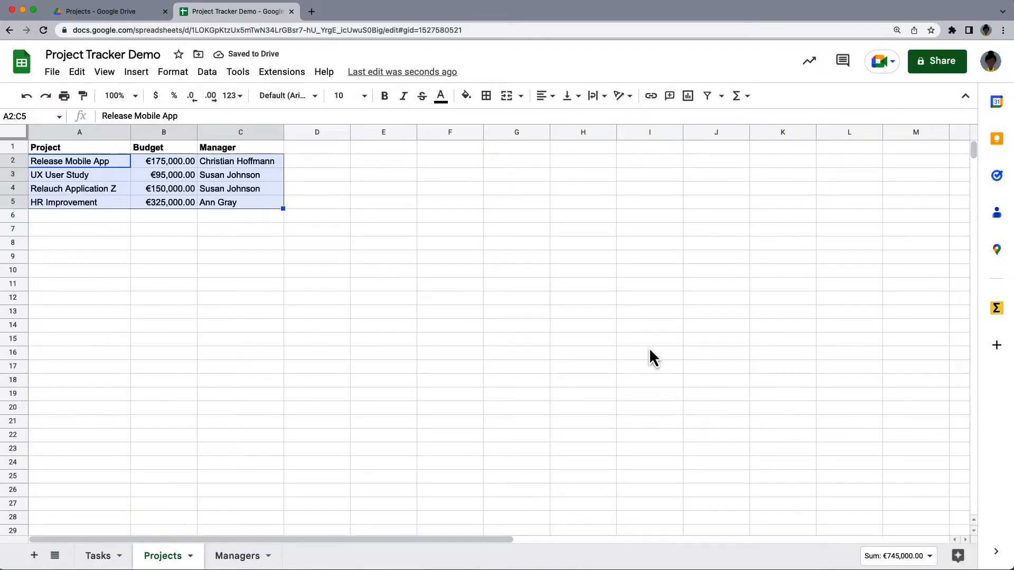
pyautogui.click(98, 556)
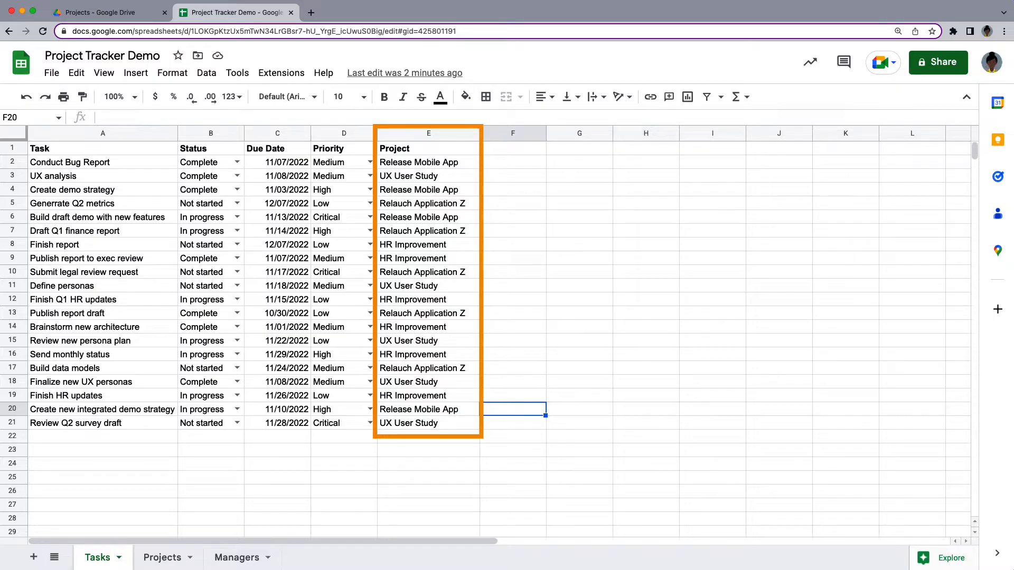
# Step: Review the Projects sheet with its Drive folder links, then the Managers sheet
pyautogui.click(162, 558)
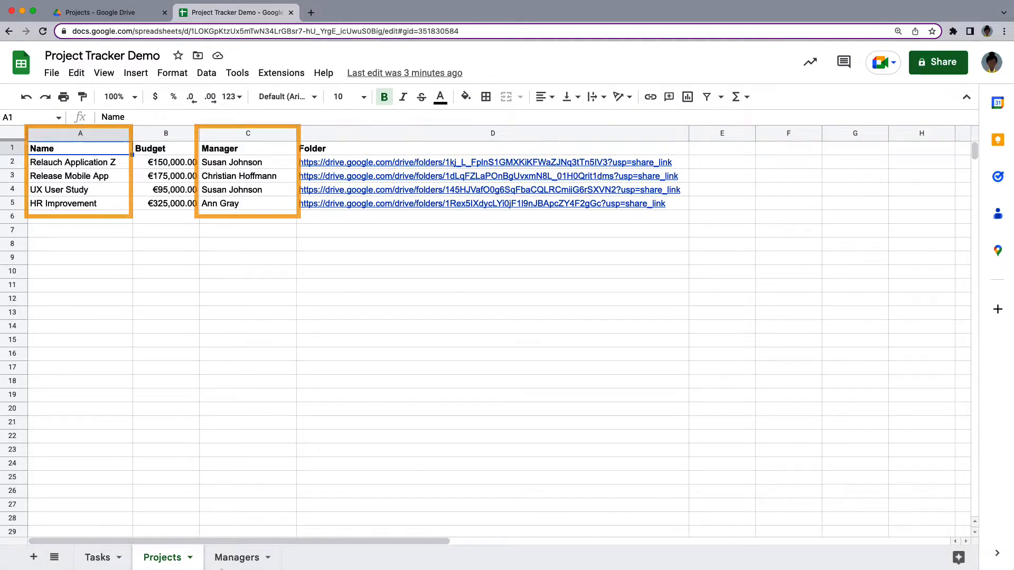
pyautogui.click(237, 558)
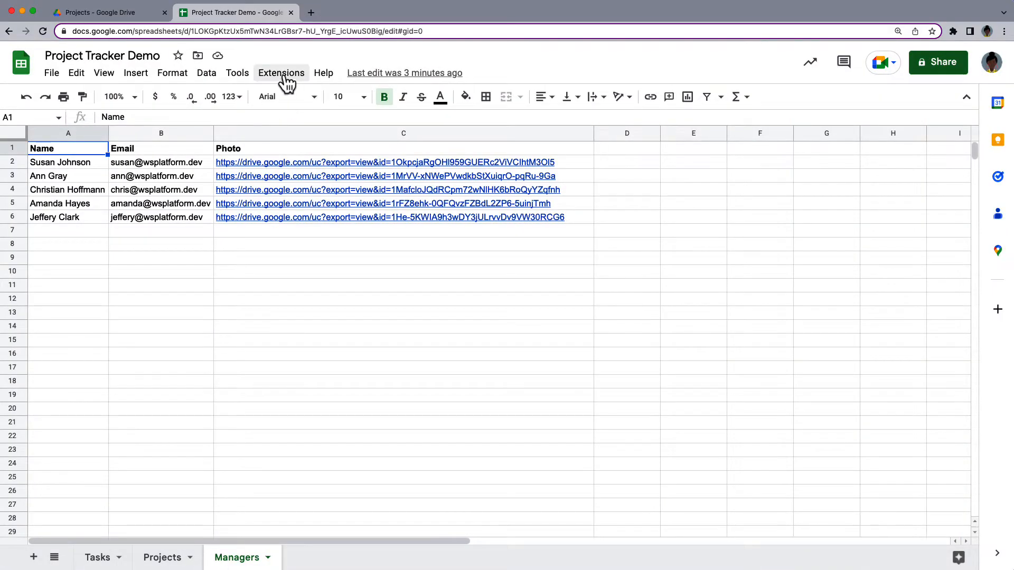
# Step: Create an AppSheet app from the spreadsheet via Extensions > AppSheet
pyautogui.click(281, 73)
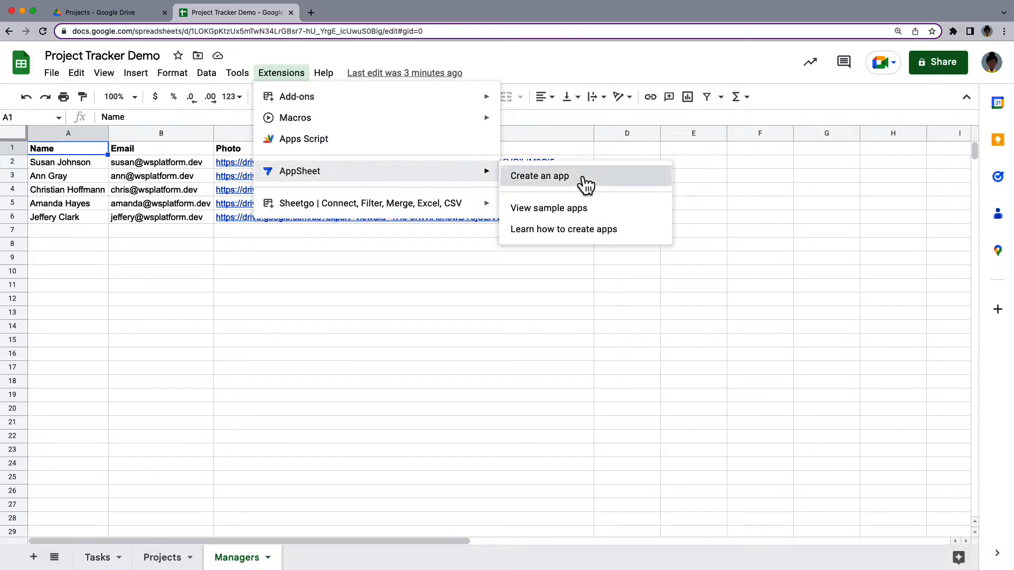
pyautogui.click(540, 176)
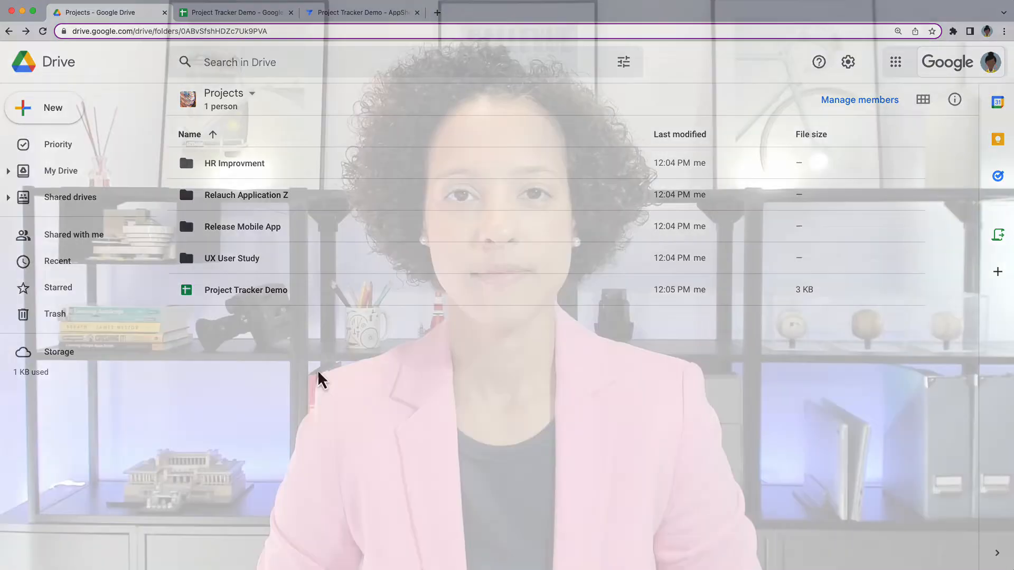
# Step: Return to the newly created AppSheet app's editor tab
pyautogui.click(363, 12)
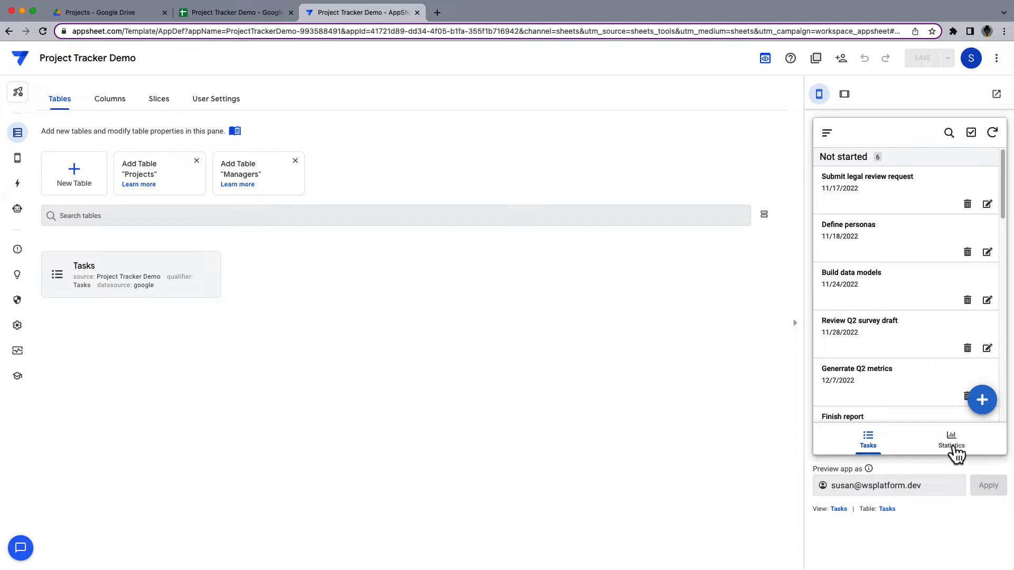
# Step: Show the Statistics screen with task counts by priority in the app preview
pyautogui.click(950, 440)
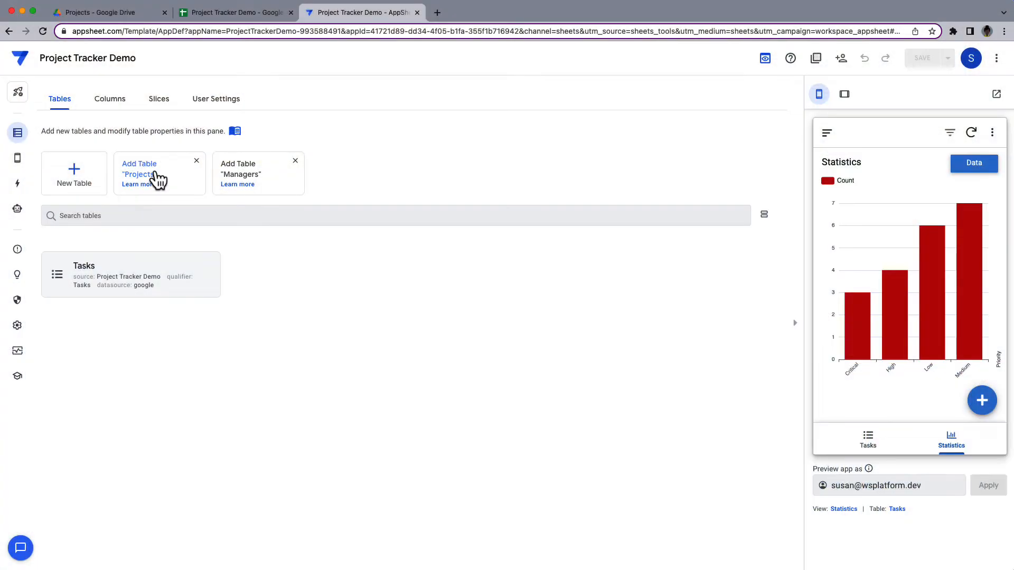
# Step: Add the Projects and Managers sheets as app tables alongside Tasks
pyautogui.click(138, 173)
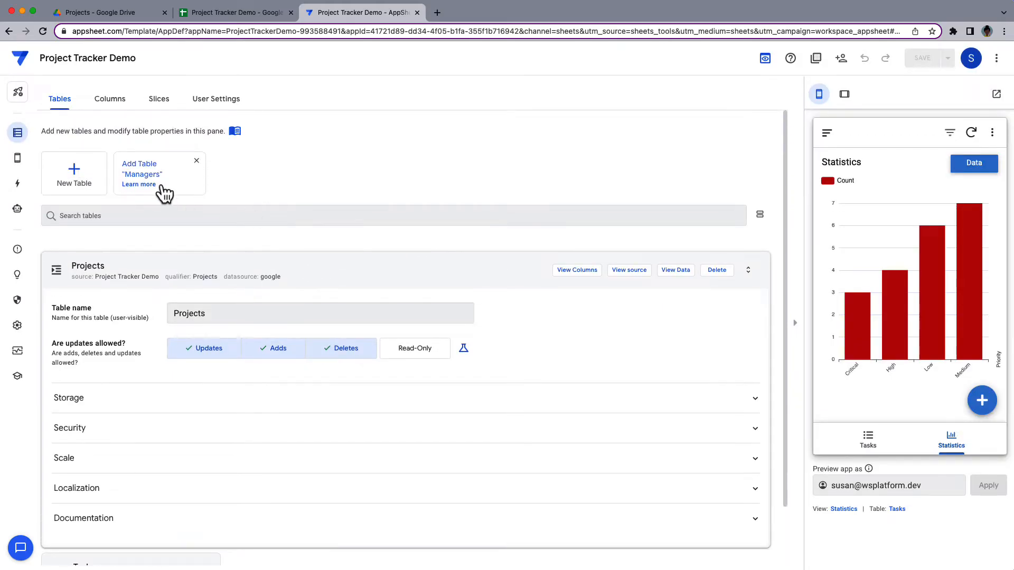
pyautogui.click(141, 169)
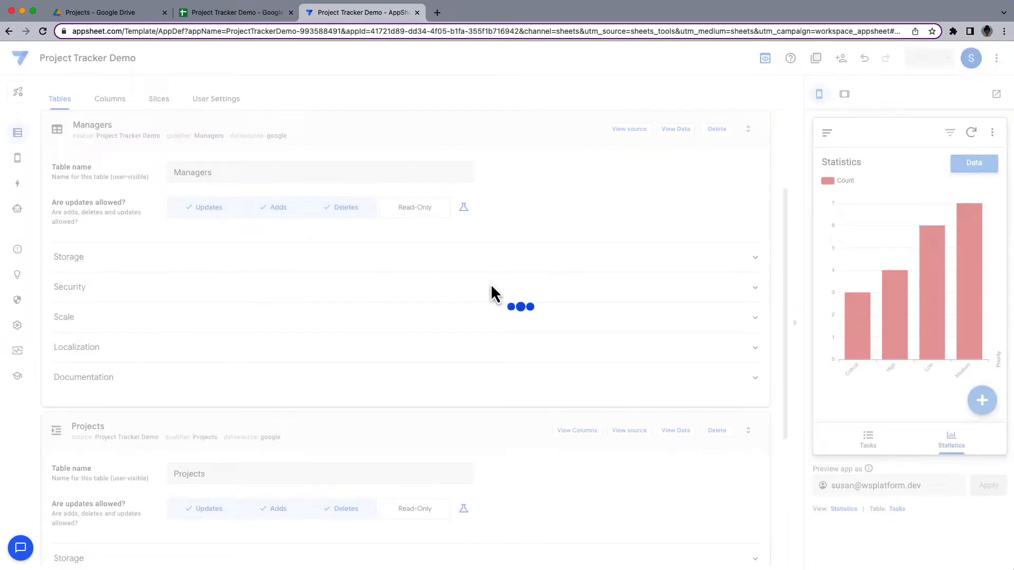
pyautogui.click(868, 440)
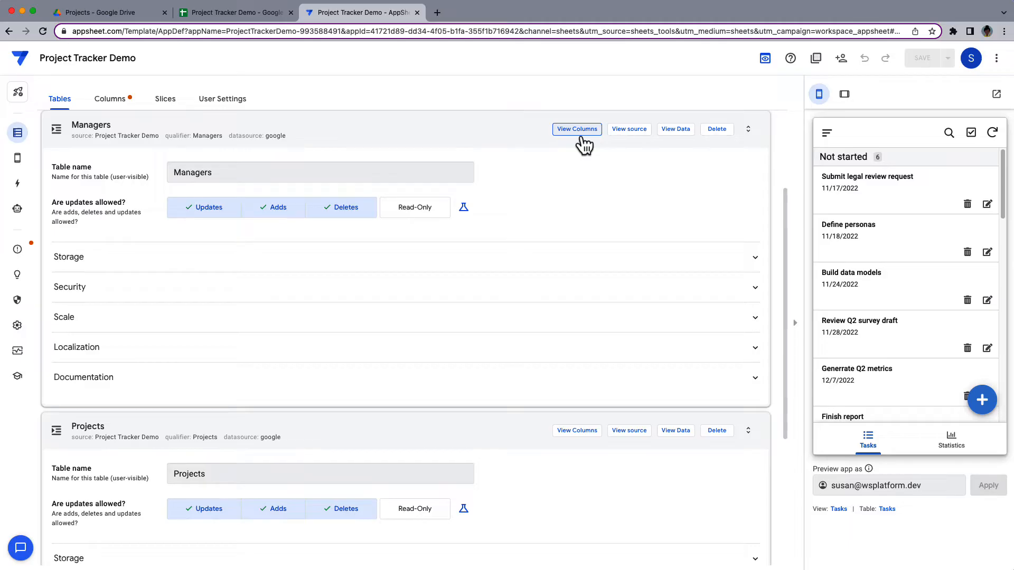
# Step: Change the Tasks table's Project column type to Ref
pyautogui.click(576, 128)
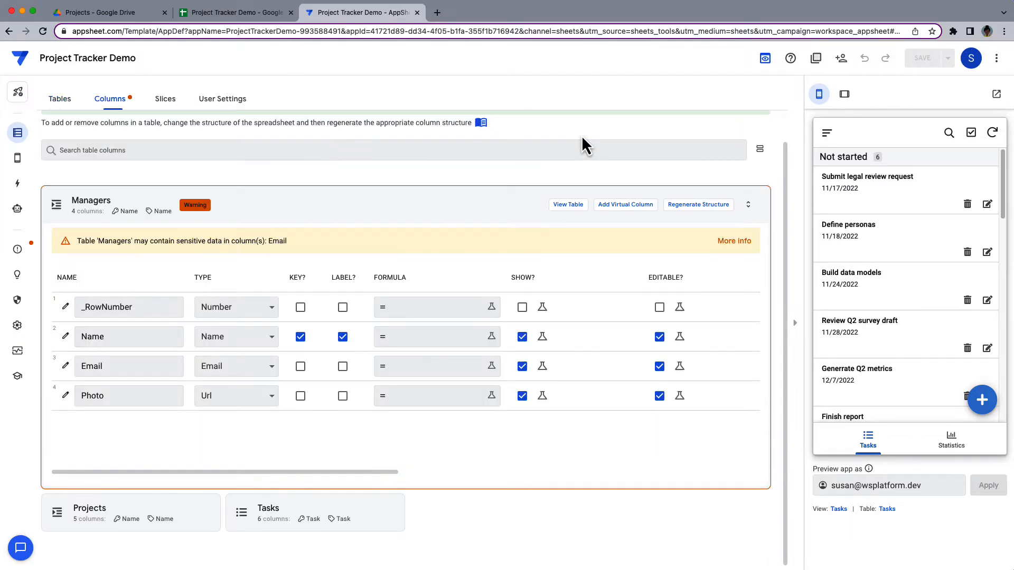
pyautogui.moveTo(542, 197)
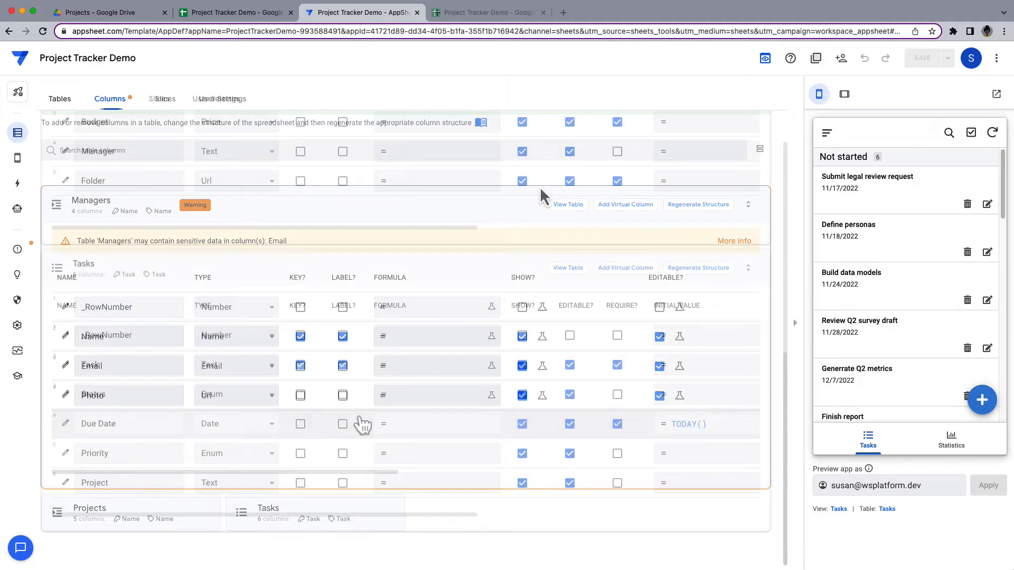
pyautogui.scroll(-3)
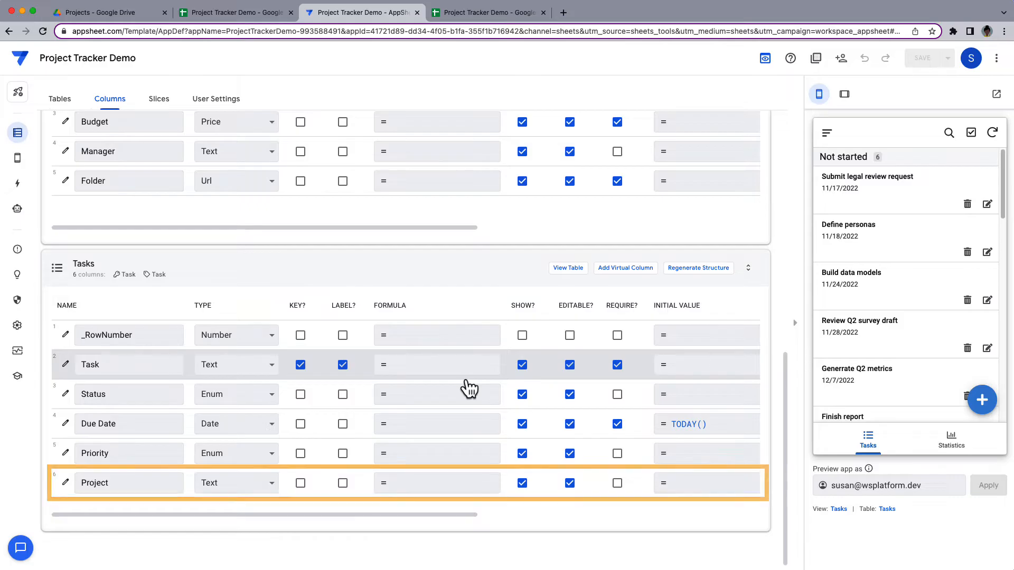
pyautogui.click(236, 483)
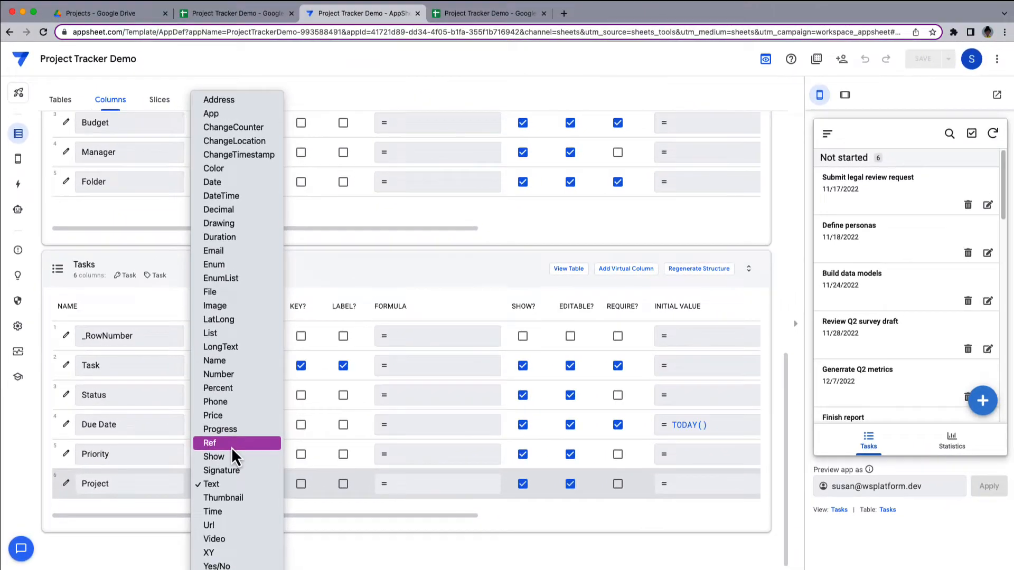
pyautogui.click(209, 442)
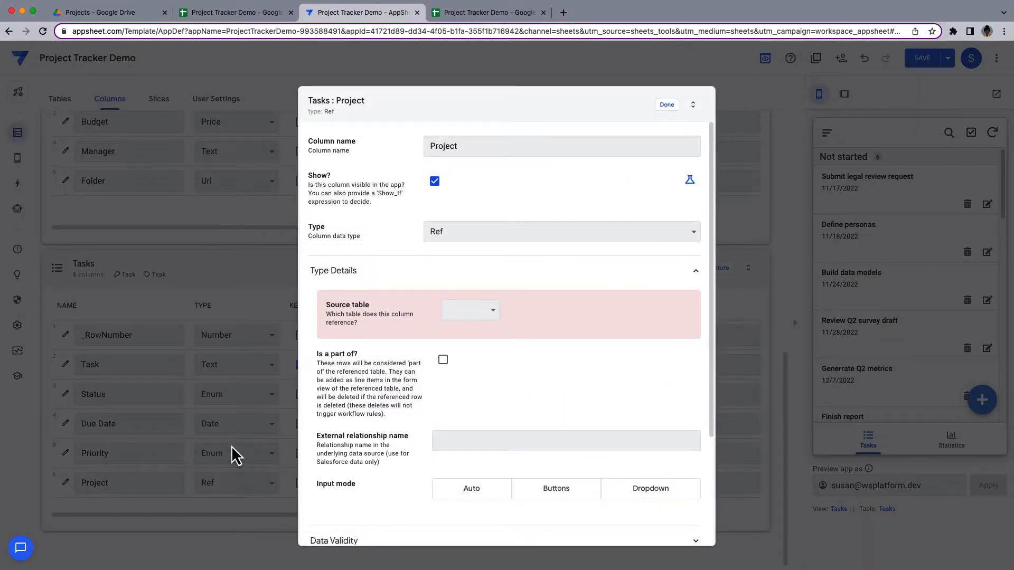
# Step: Set Project's source table to Projects and confirm the Manager reference settings
pyautogui.click(469, 310)
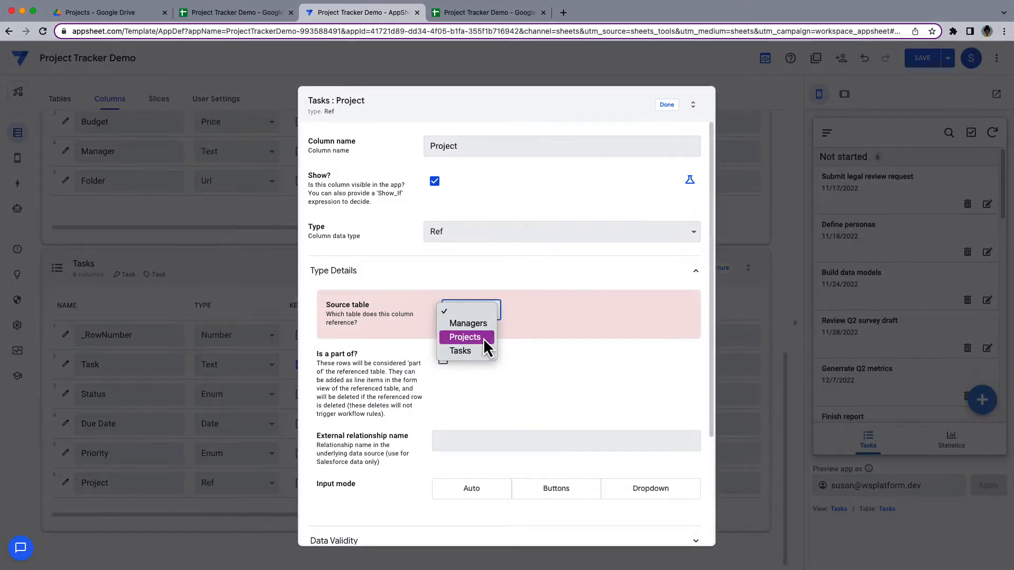
pyautogui.click(464, 337)
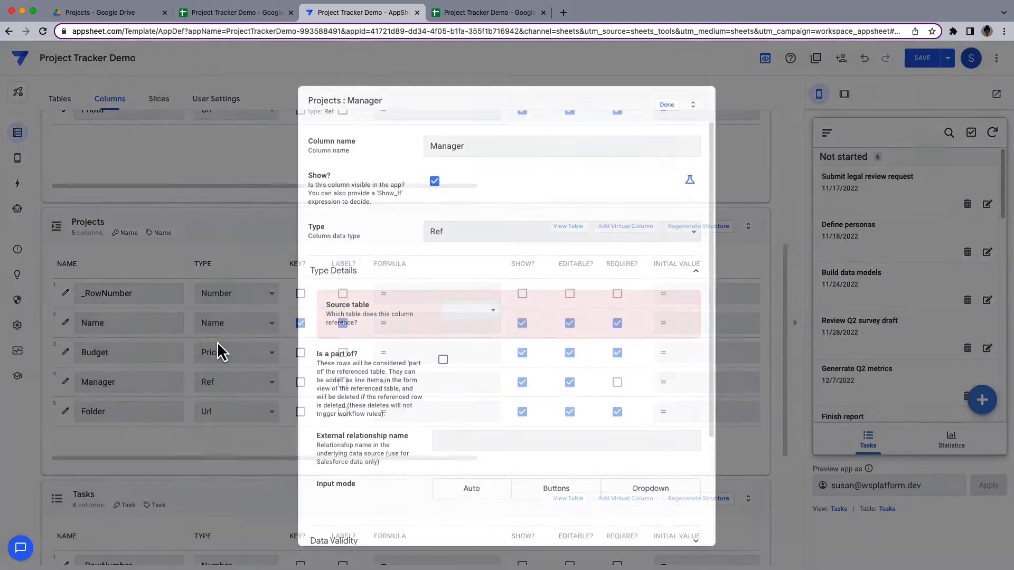
pyautogui.click(466, 310)
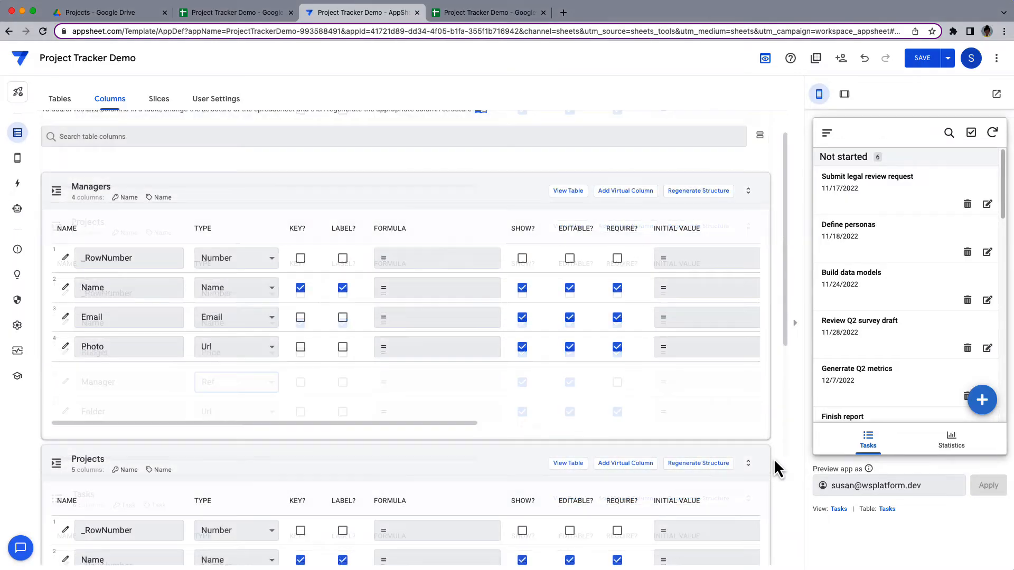
pyautogui.click(698, 191)
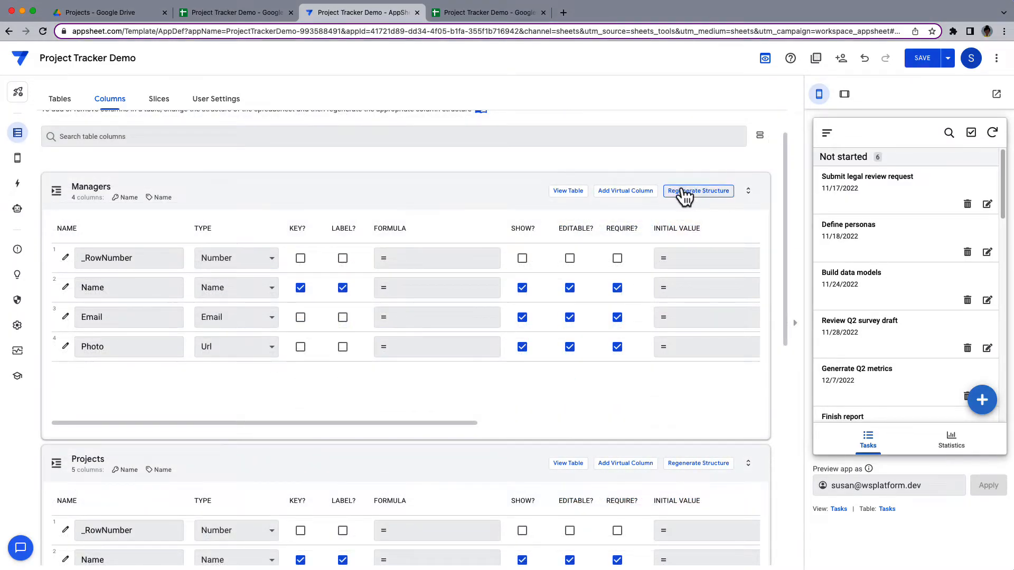
pyautogui.click(698, 192)
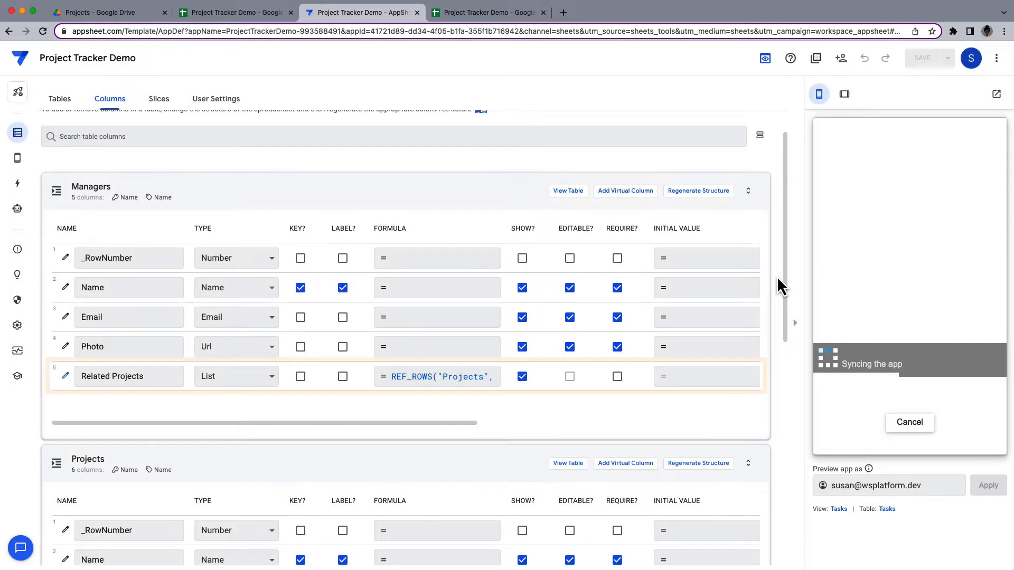
pyautogui.click(111, 376)
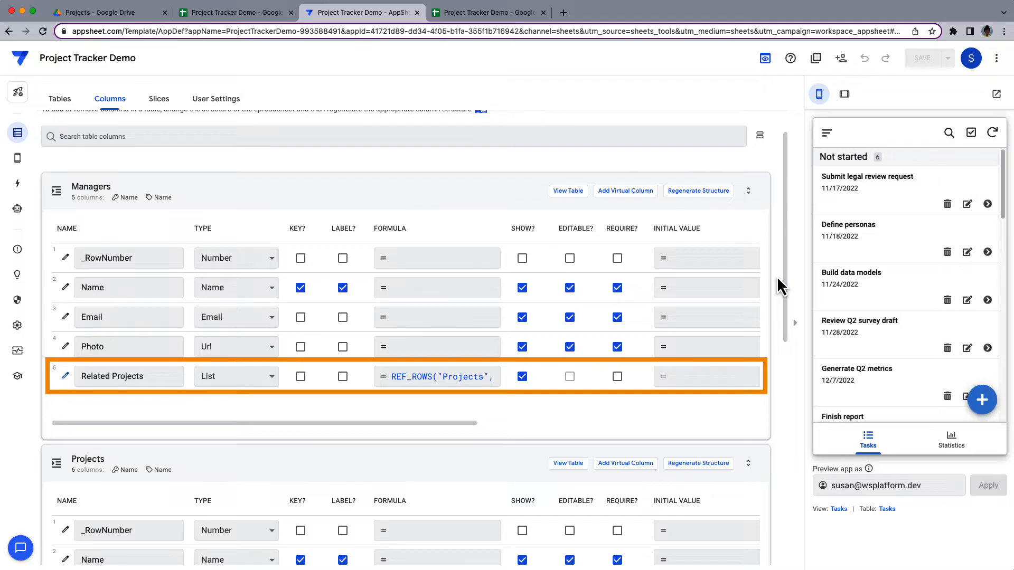
pyautogui.scroll(-3)
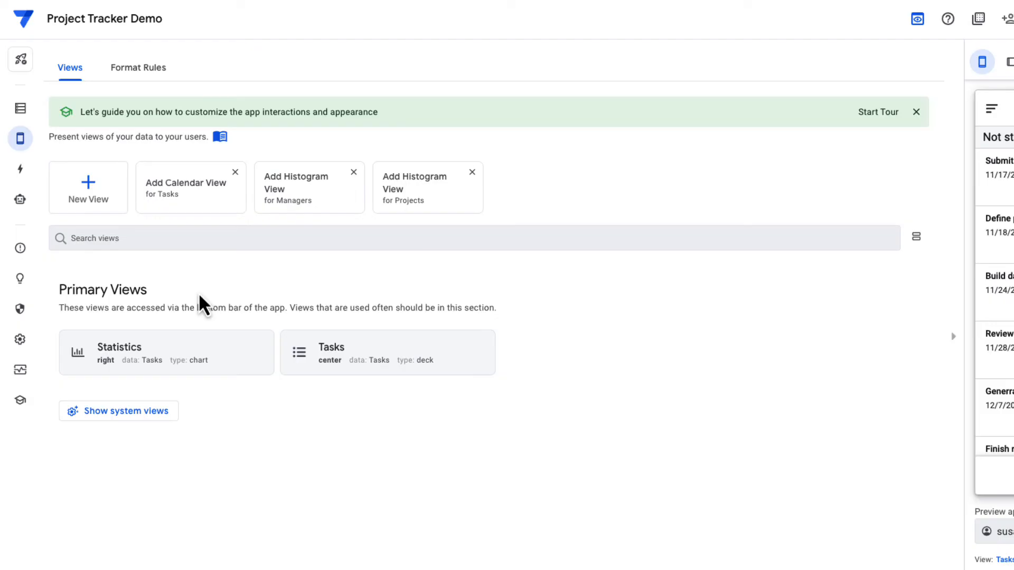
# Step: Create a view named Projects showing the Projects data as a table
pyautogui.click(185, 188)
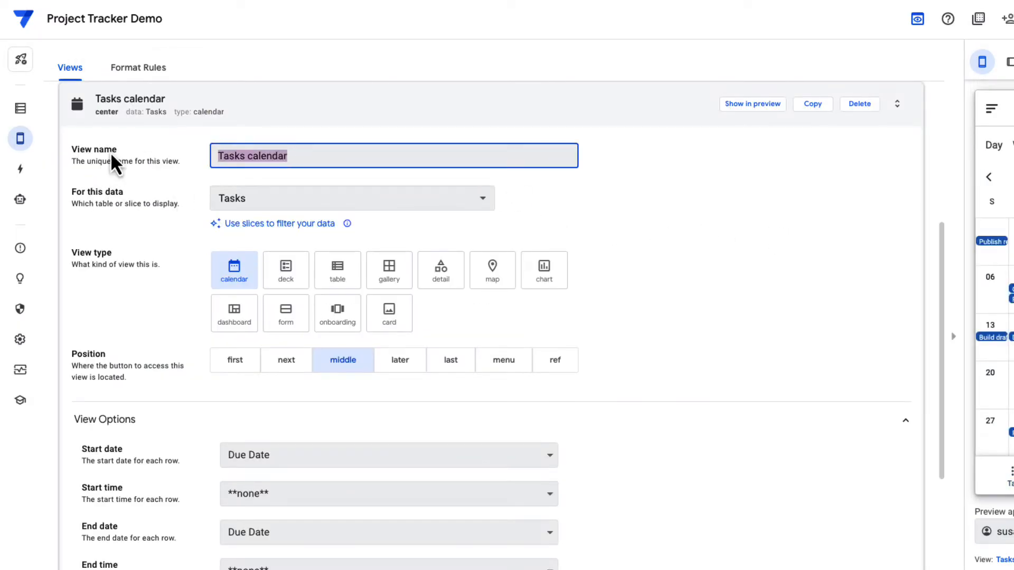
pyautogui.write('Projects')
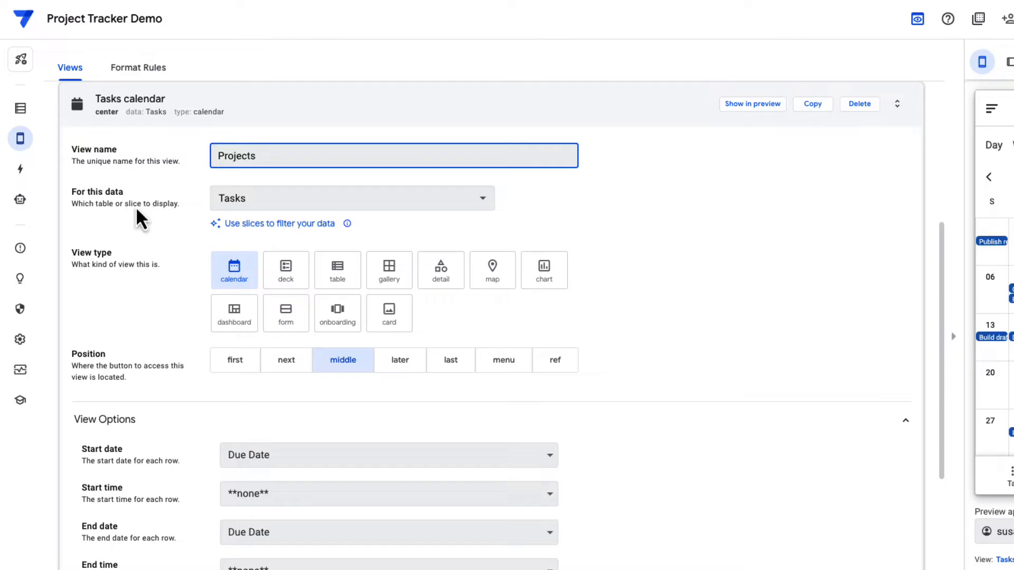
pyautogui.click(351, 197)
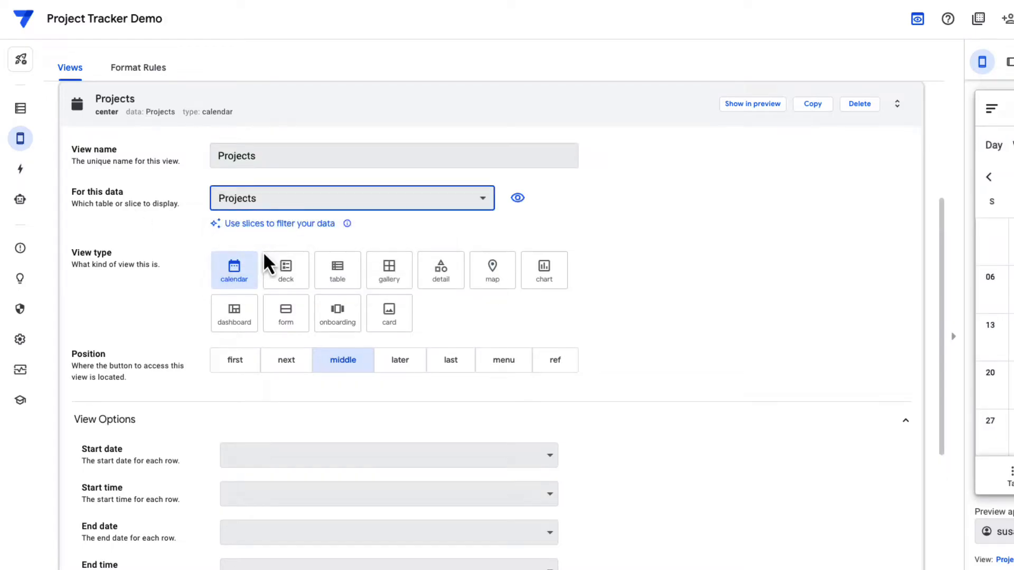
pyautogui.click(337, 270)
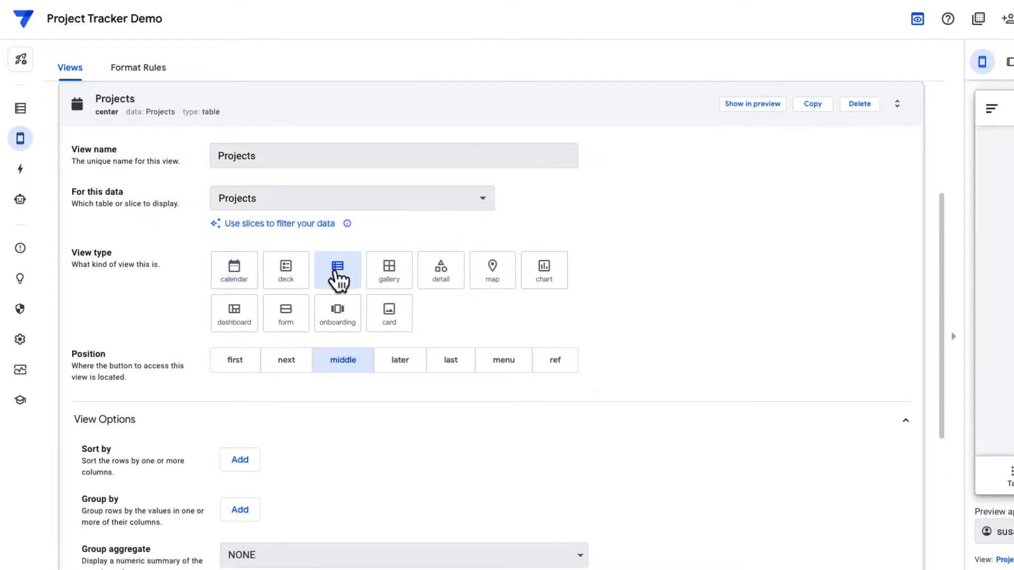
# Step: Give the Projects view a computer icon
pyautogui.click(337, 270)
pyautogui.write('computer')
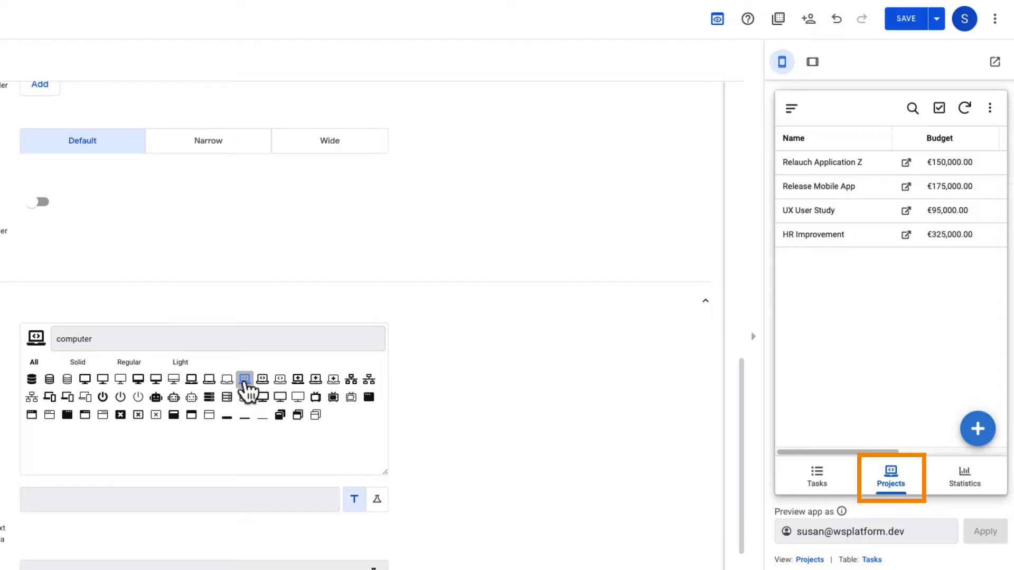
pyautogui.click(905, 18)
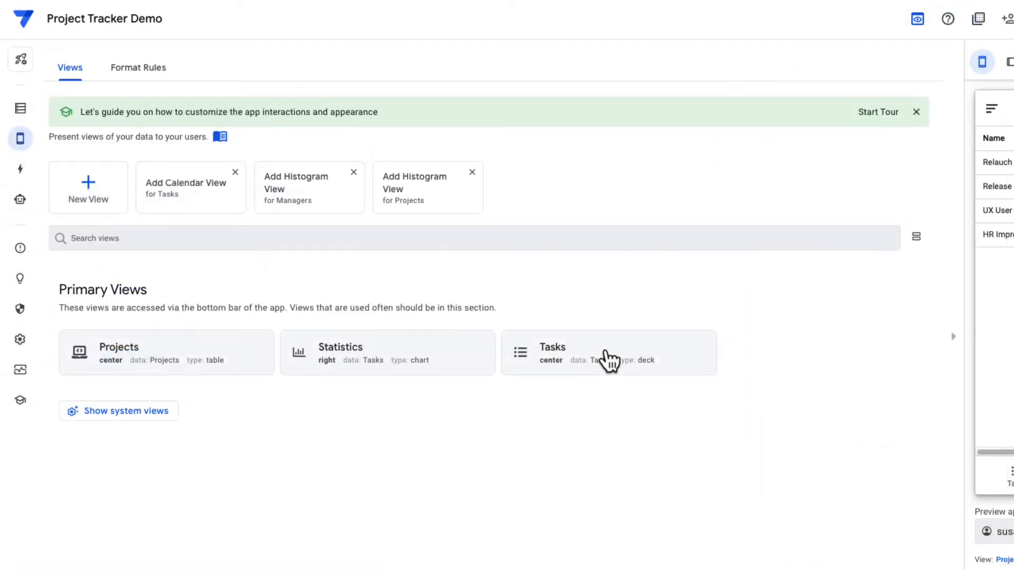
# Step: Switch the Tasks view to a table grouped by Priority instead of Status
pyautogui.click(609, 353)
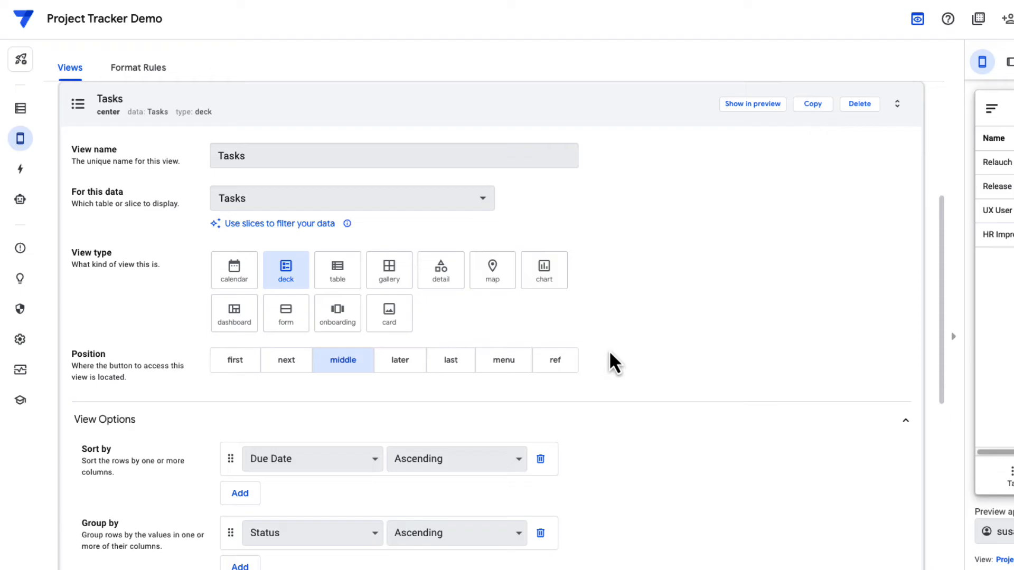
pyautogui.click(337, 269)
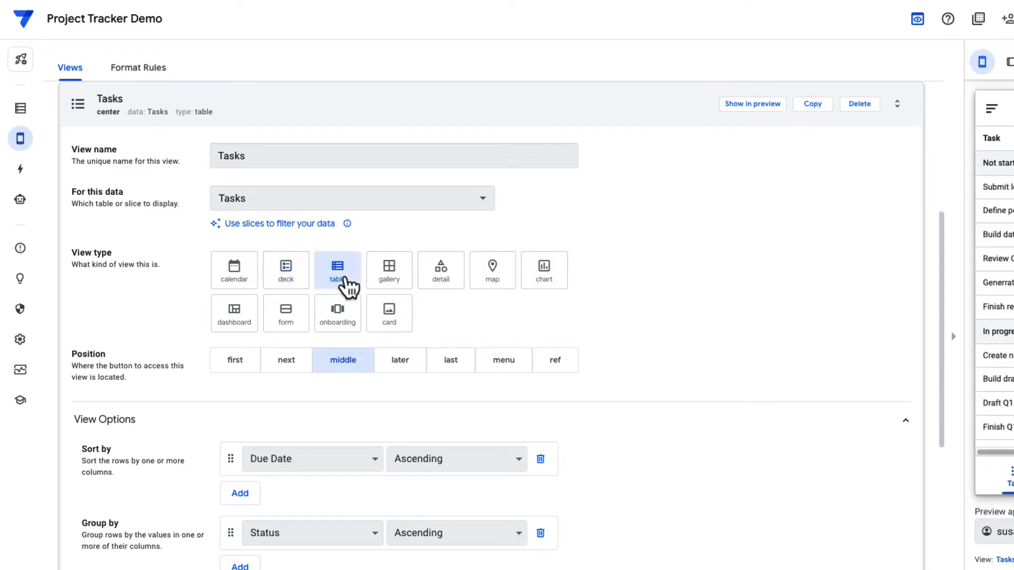
pyautogui.scroll(-3)
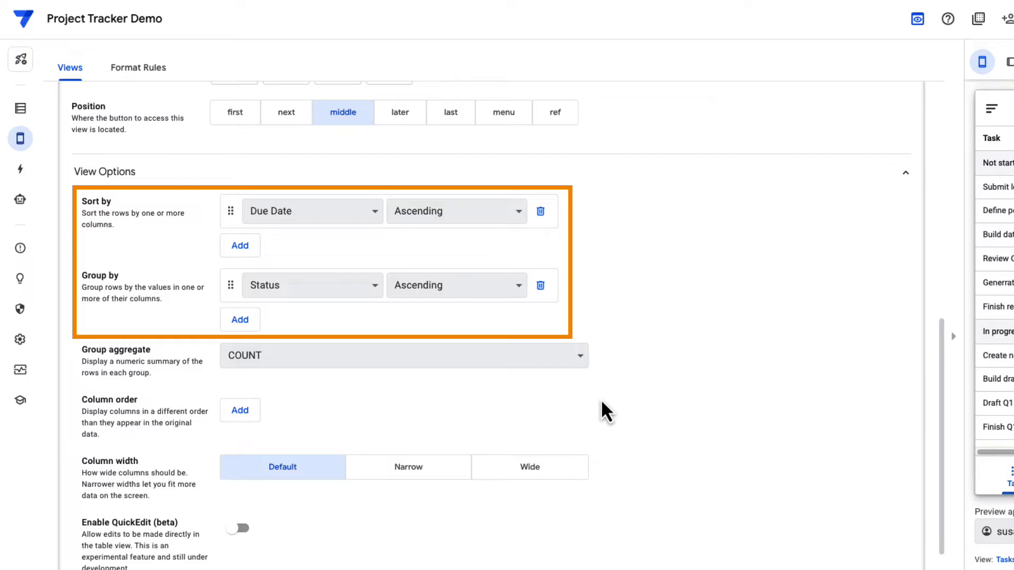
pyautogui.click(312, 286)
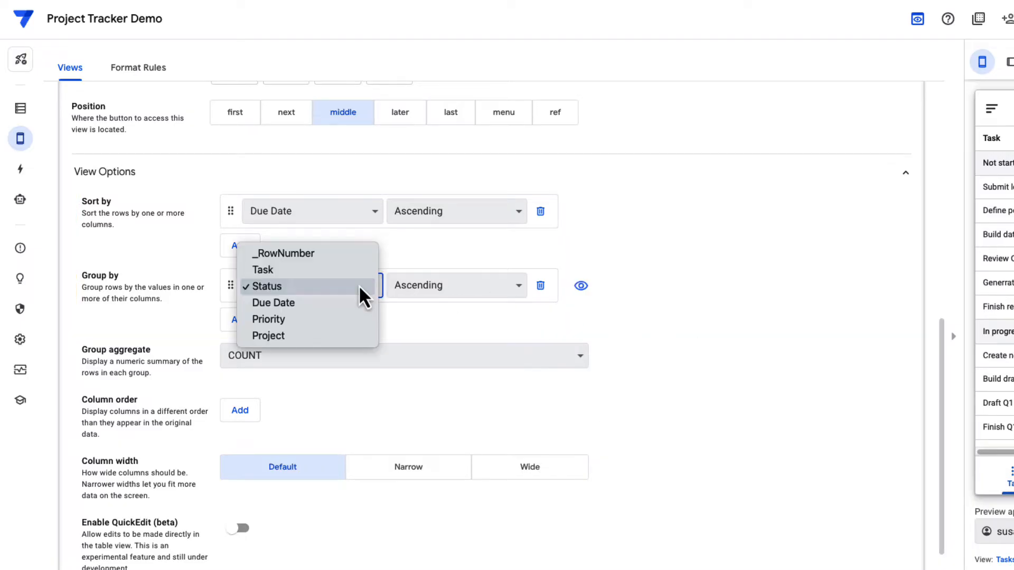
pyautogui.moveTo(268, 319)
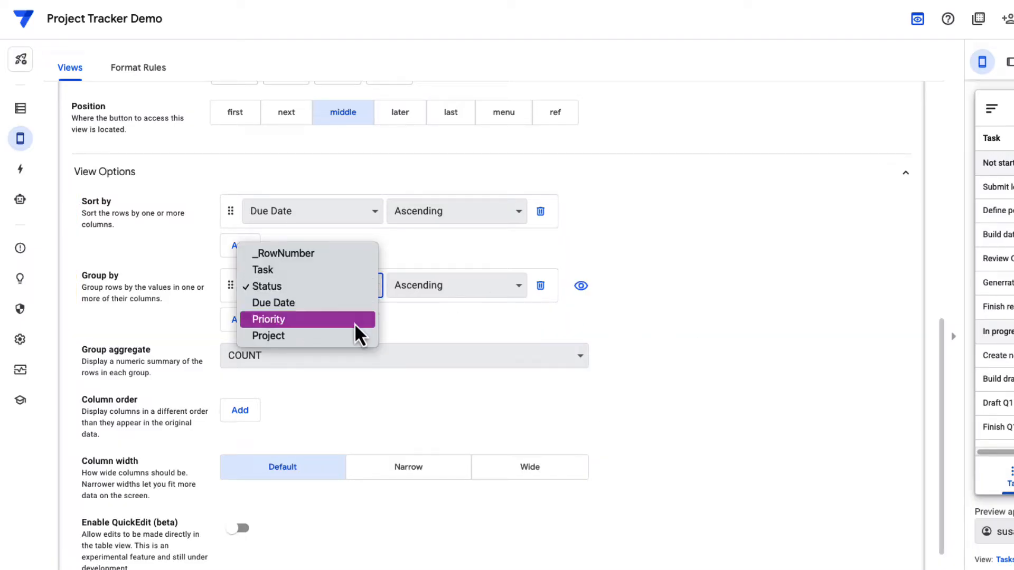
pyautogui.click(267, 318)
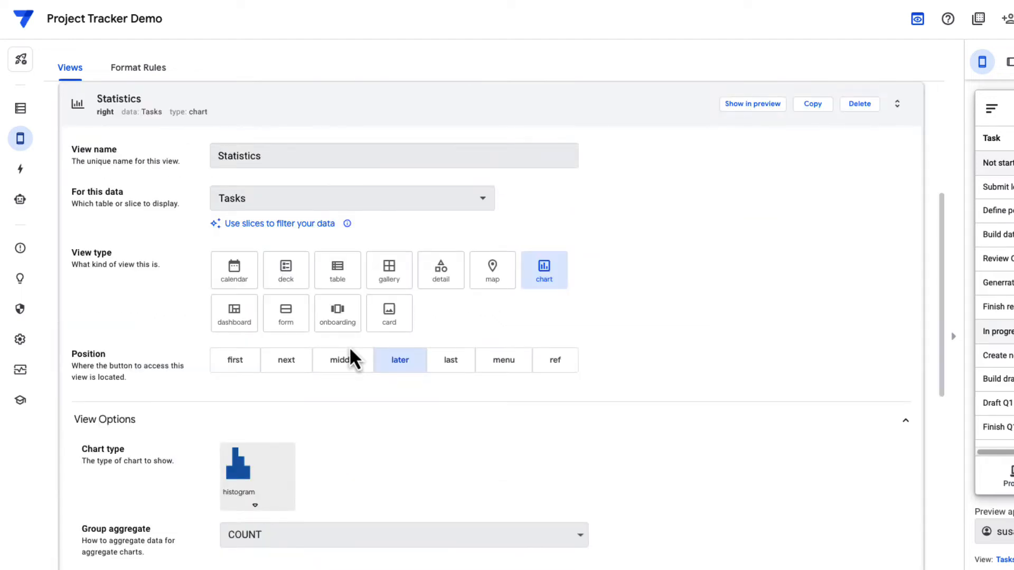
# Step: Point the Statistics view at Projects data as a pie chart measuring Budget
pyautogui.click(351, 197)
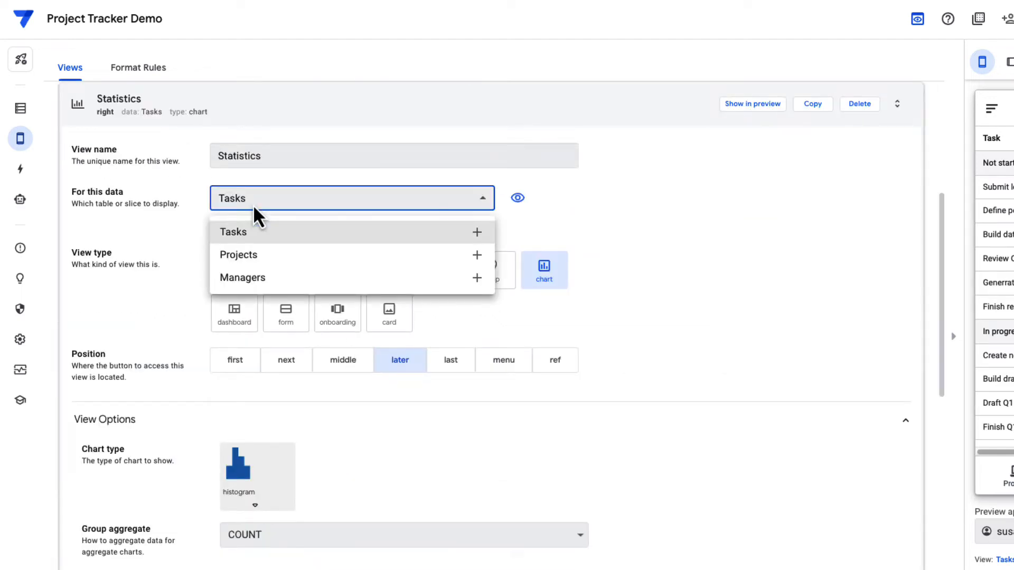
pyautogui.click(237, 255)
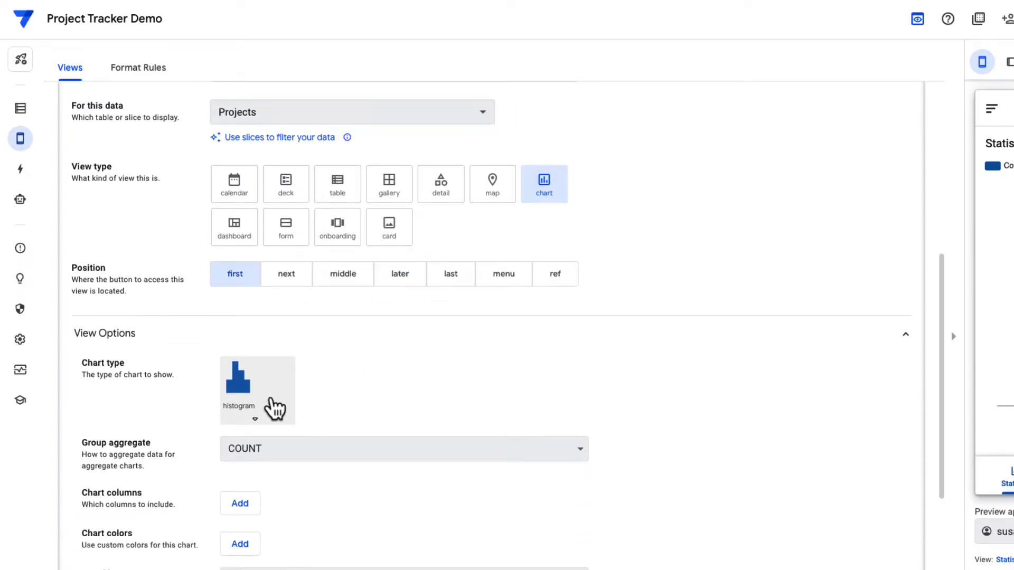
pyautogui.click(256, 390)
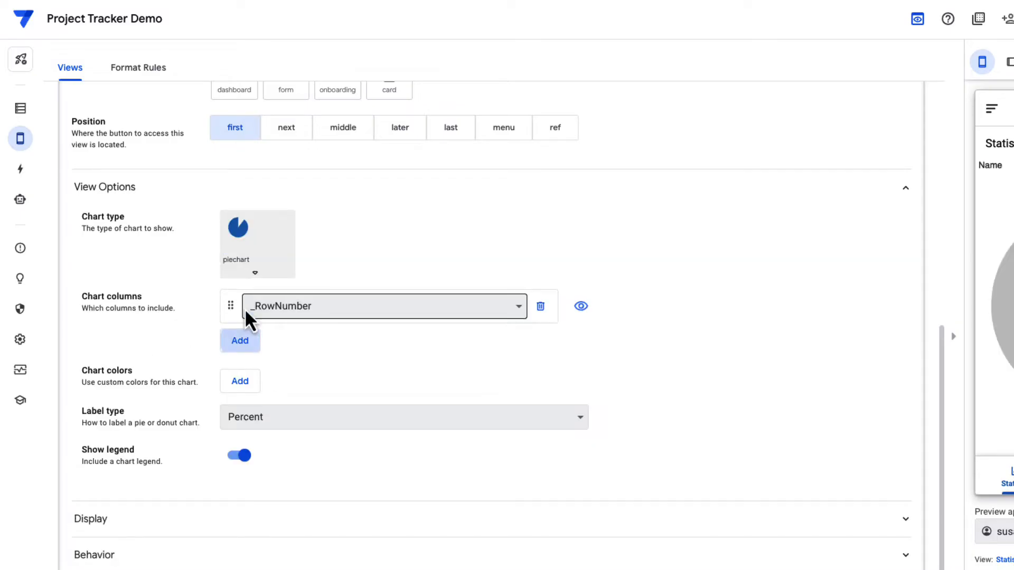
pyautogui.click(384, 306)
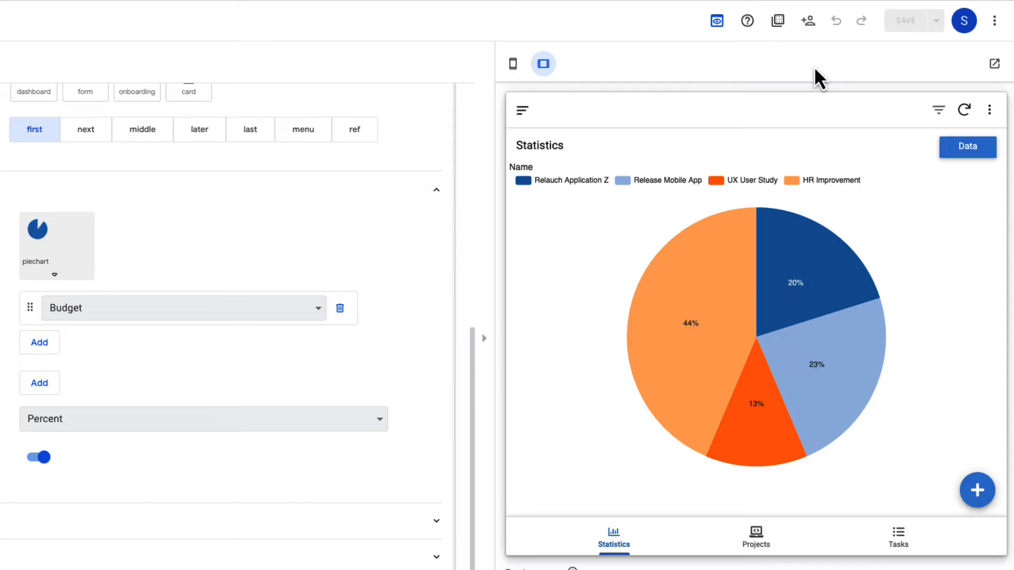
pyautogui.click(755, 537)
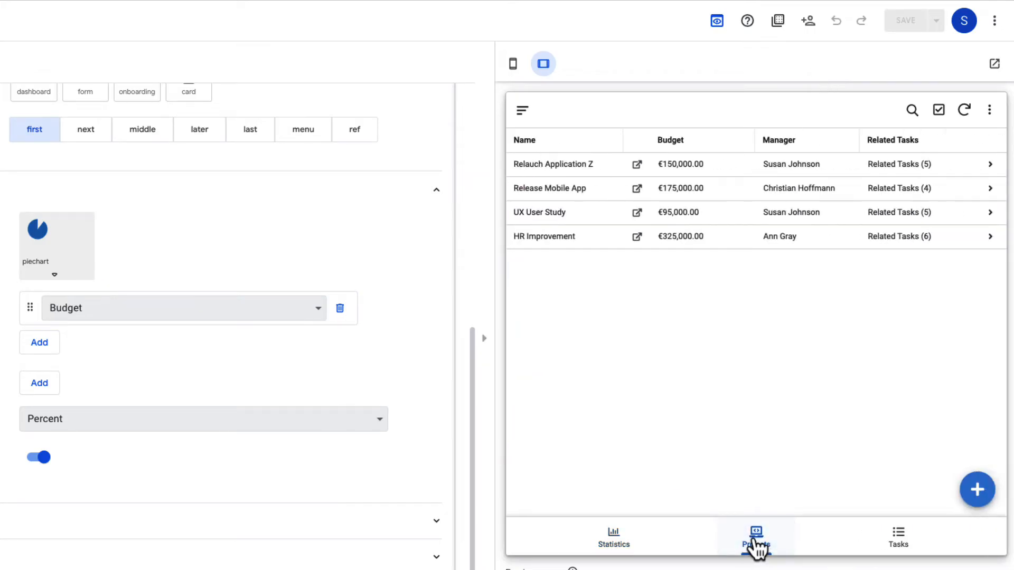
pyautogui.click(552, 163)
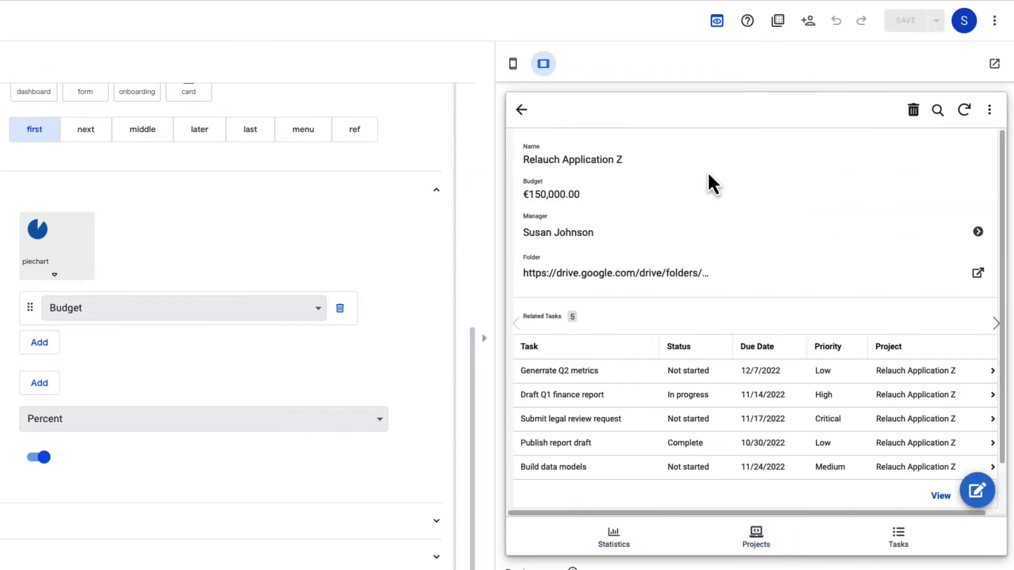
pyautogui.moveTo(730, 296)
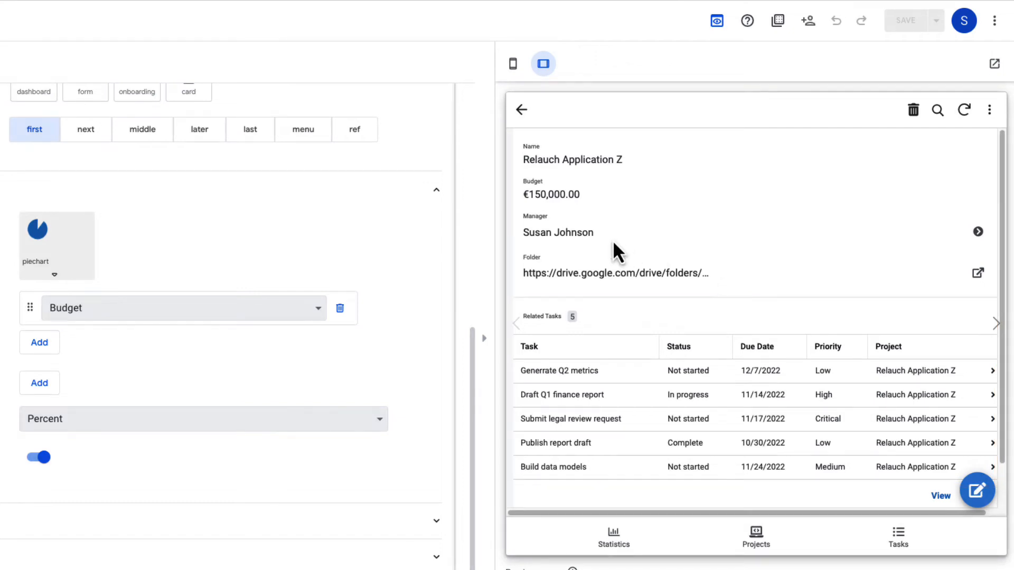
pyautogui.click(559, 232)
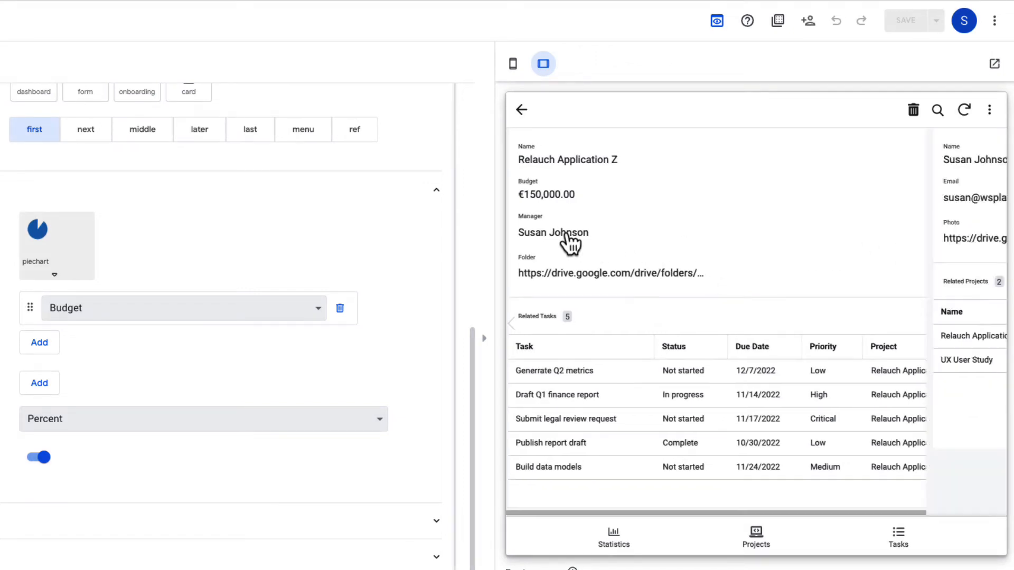
pyautogui.click(553, 233)
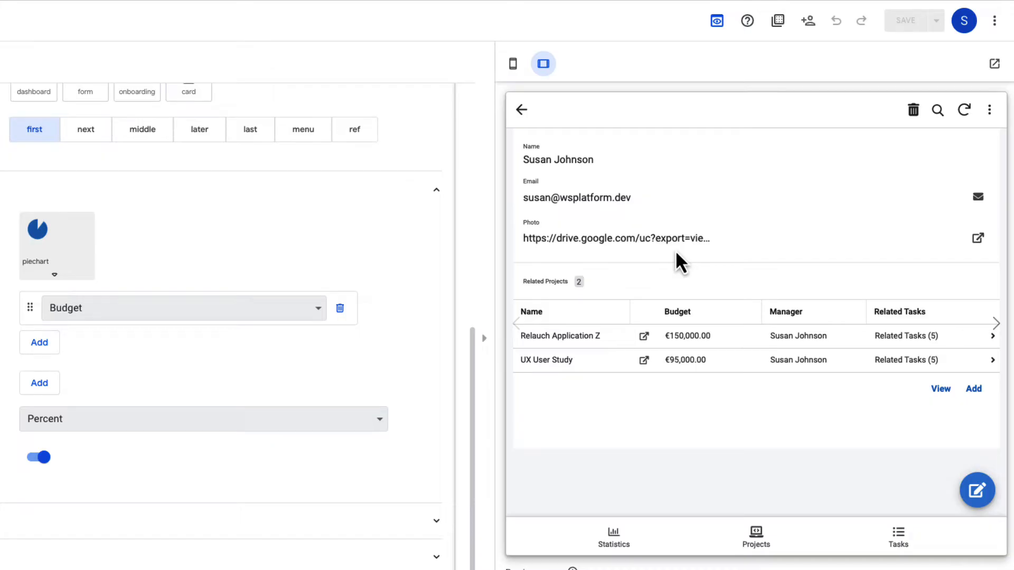
pyautogui.moveTo(625, 262)
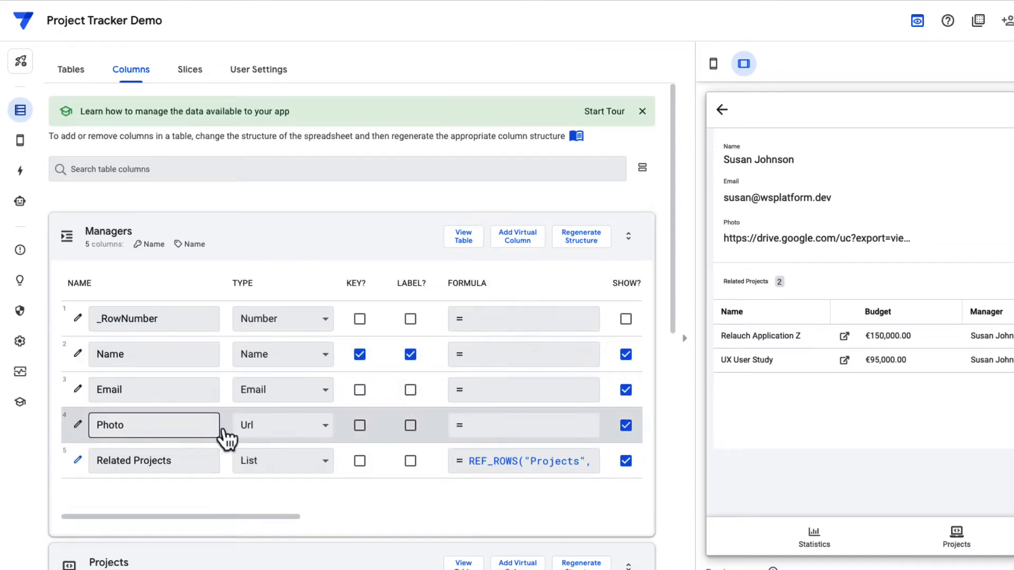
# Step: Change the Managers Photo column type from Url to Image and browse manager records
pyautogui.click(282, 425)
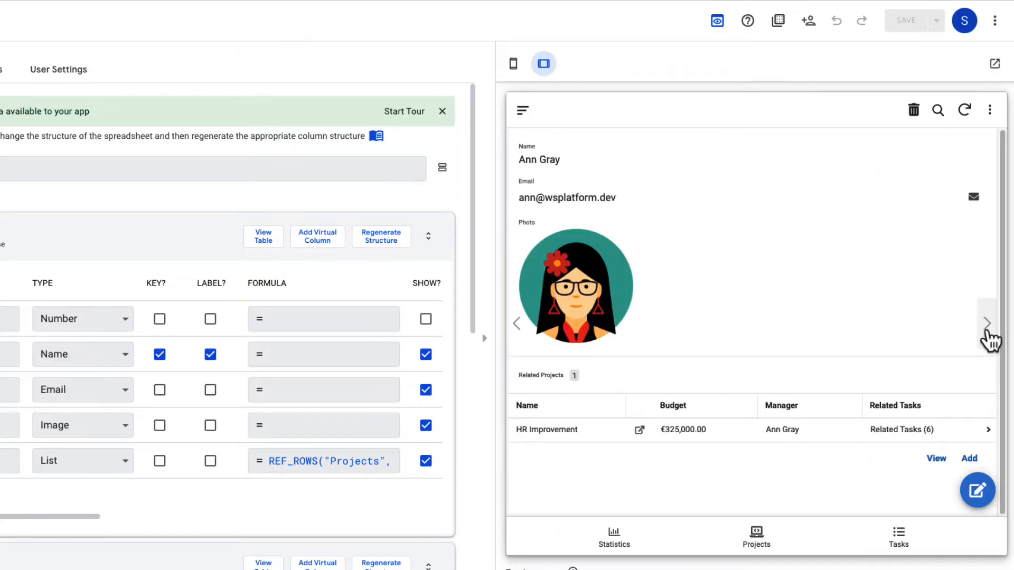
pyautogui.click(985, 323)
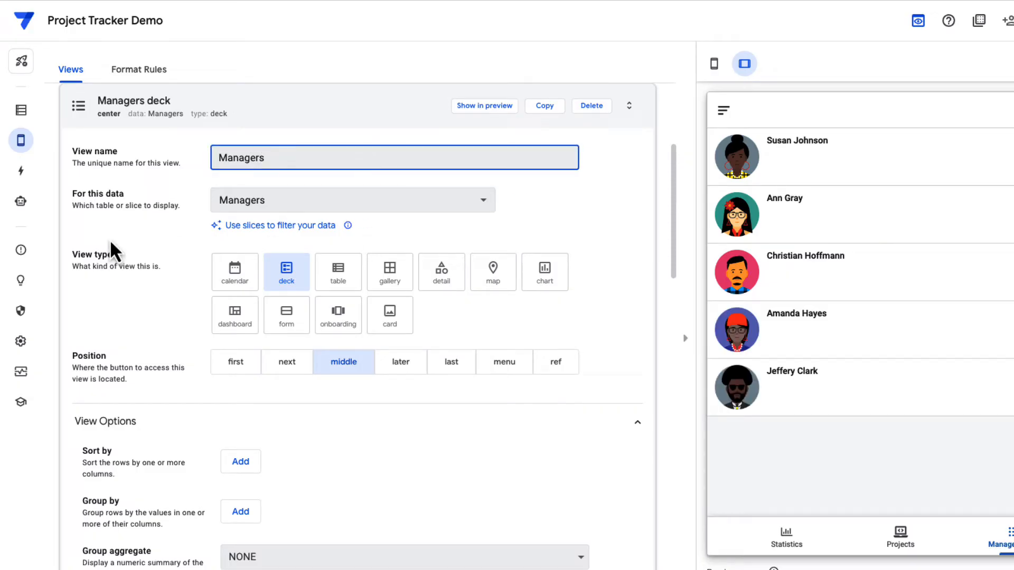
# Step: Set the new Managers view to gallery so each manager shows a portrait
pyautogui.click(390, 272)
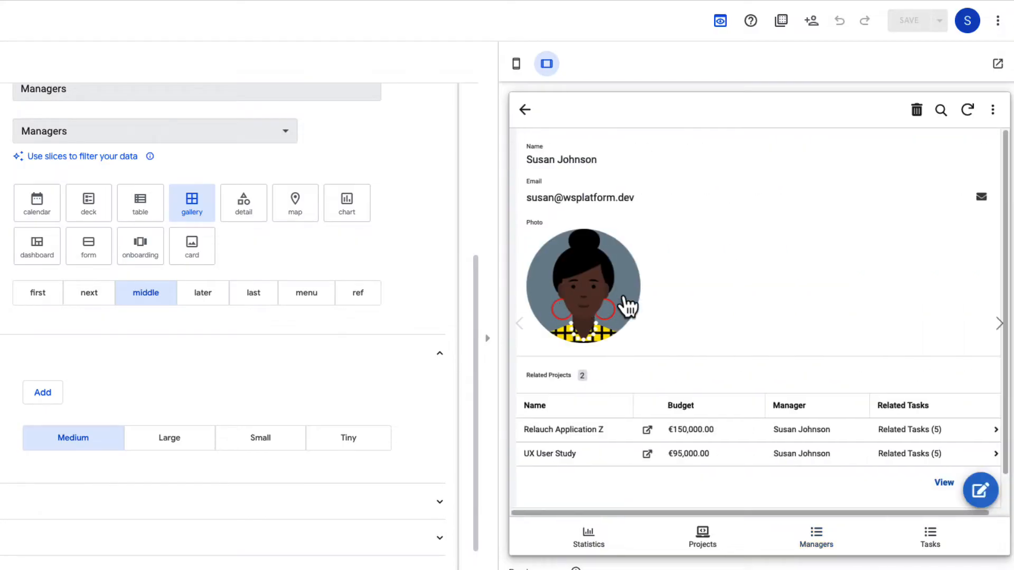
pyautogui.moveTo(752, 429)
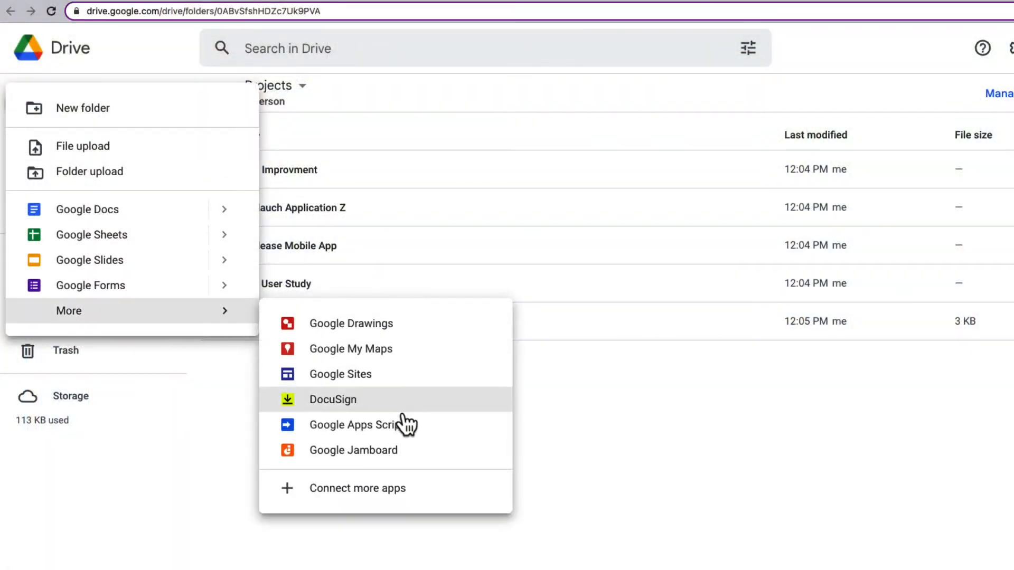
# Step: Create a new Apps Script project renamed 'Create new folder' and begin editing its function
pyautogui.click(355, 424)
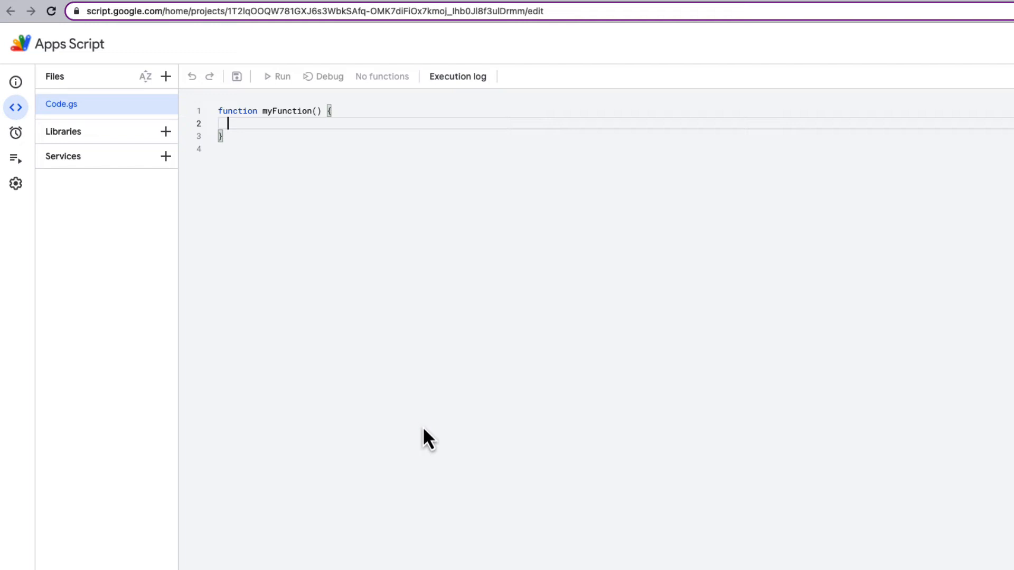
pyautogui.moveTo(180, 44)
pyautogui.write('Create new f')
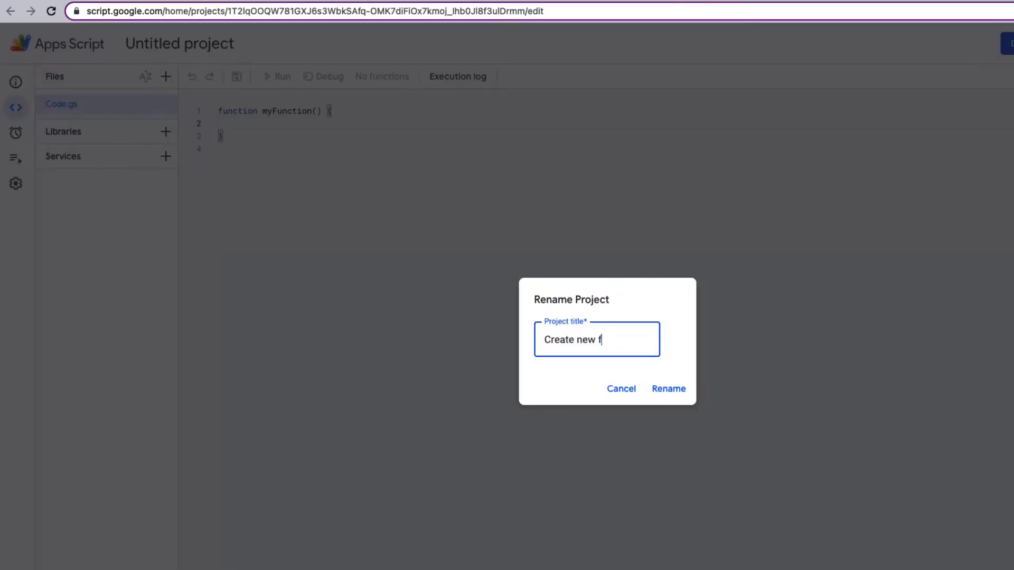
pyautogui.click(669, 389)
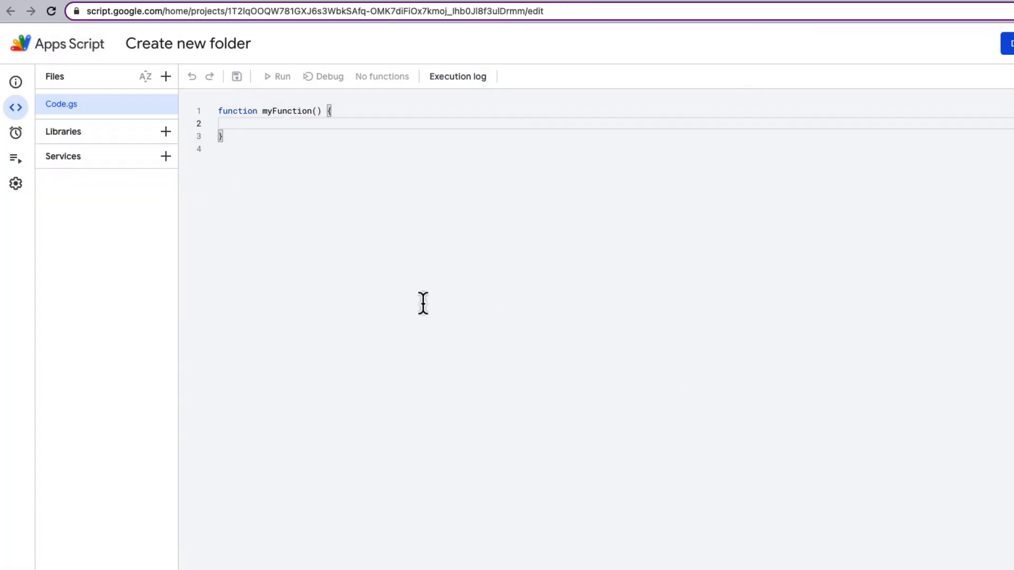
pyautogui.click(164, 156)
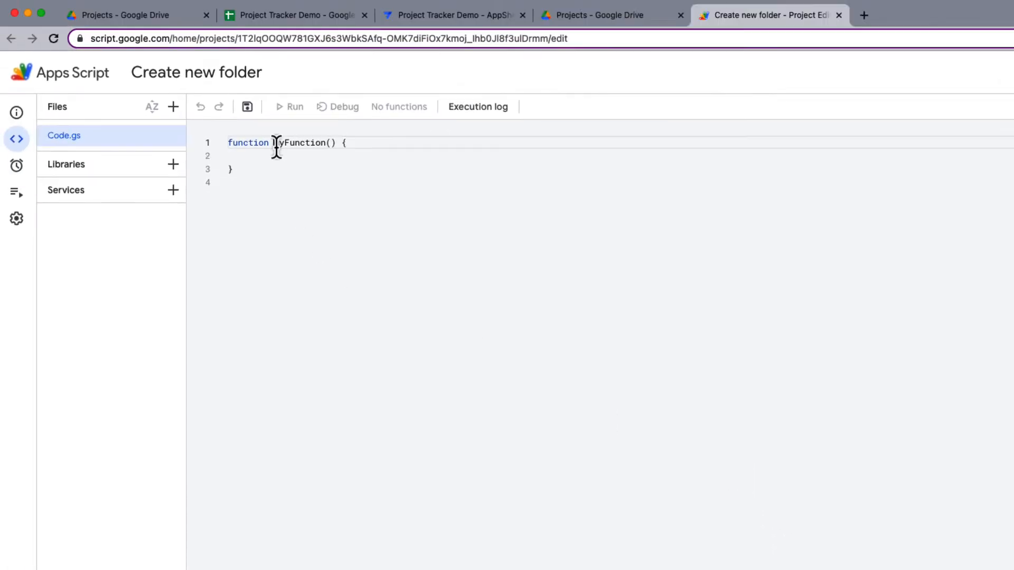
# Step: Write createNewFolder(project) calling Drive.Files.insert with a parents entry awaiting the folder id
pyautogui.write('createNewFolder(proje')
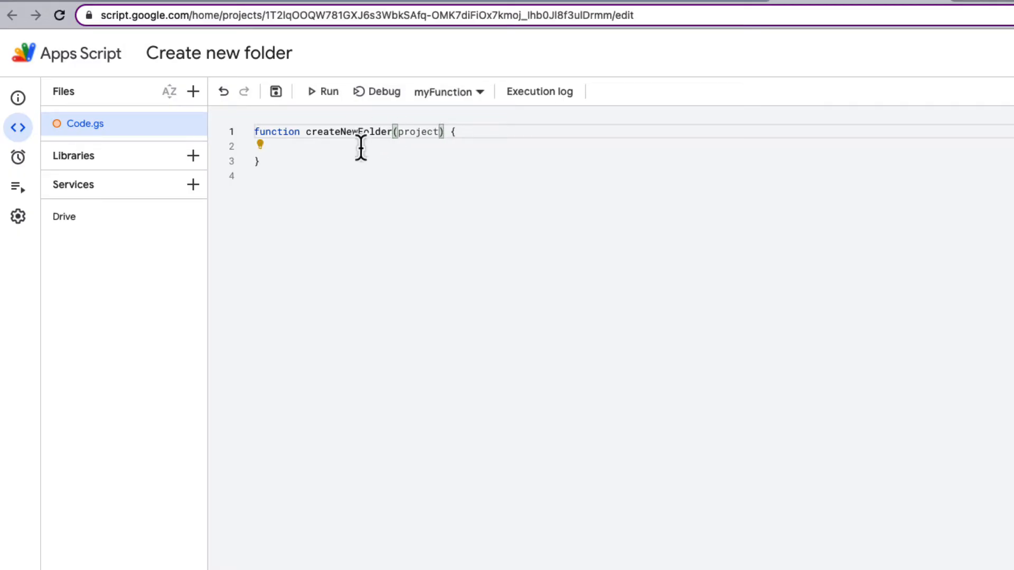
pyautogui.write('const newFolderId =')
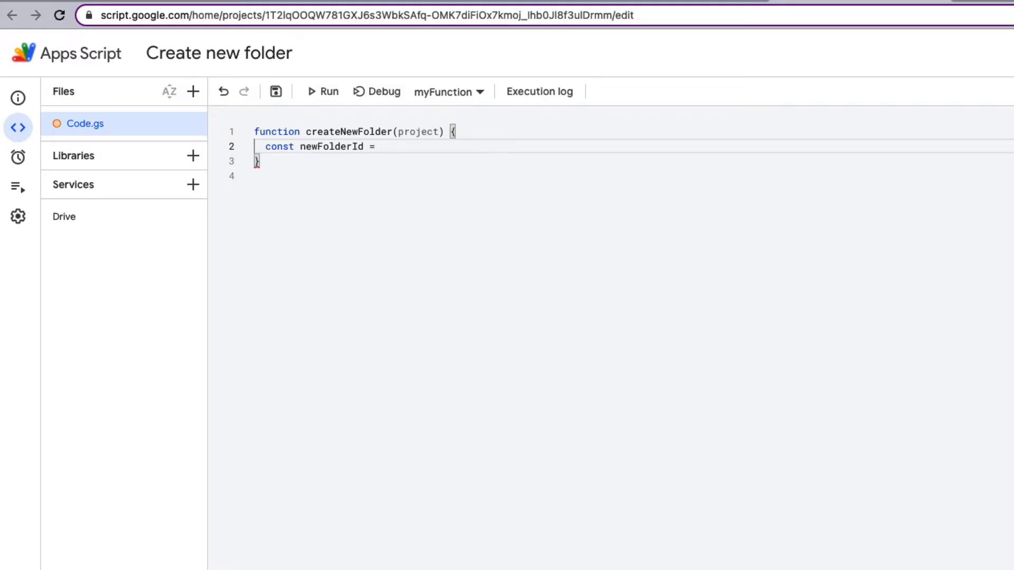
pyautogui.write('Drive.Files.')
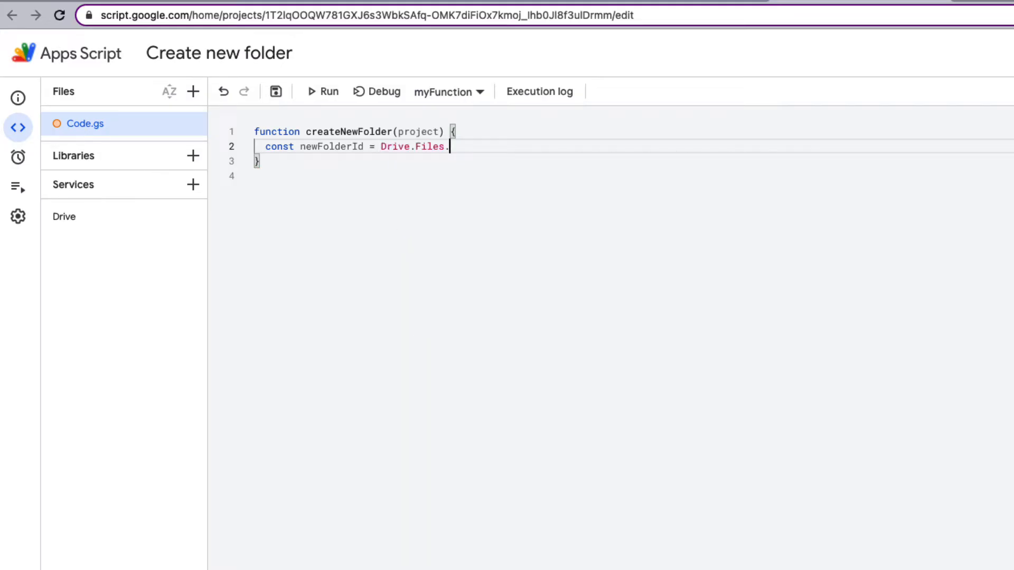
pyautogui.write('insert({')
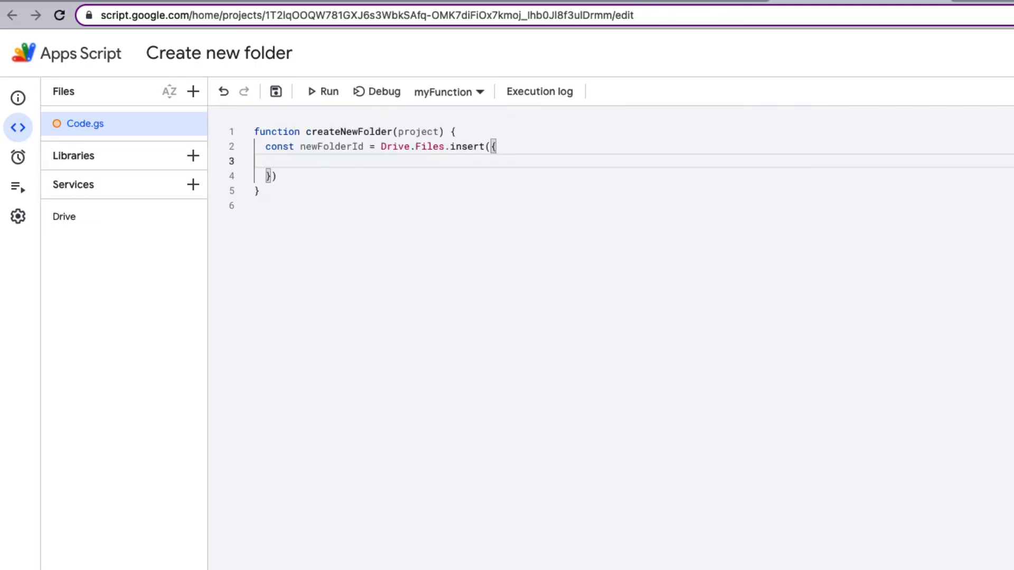
pyautogui.write('parents: [{id:')
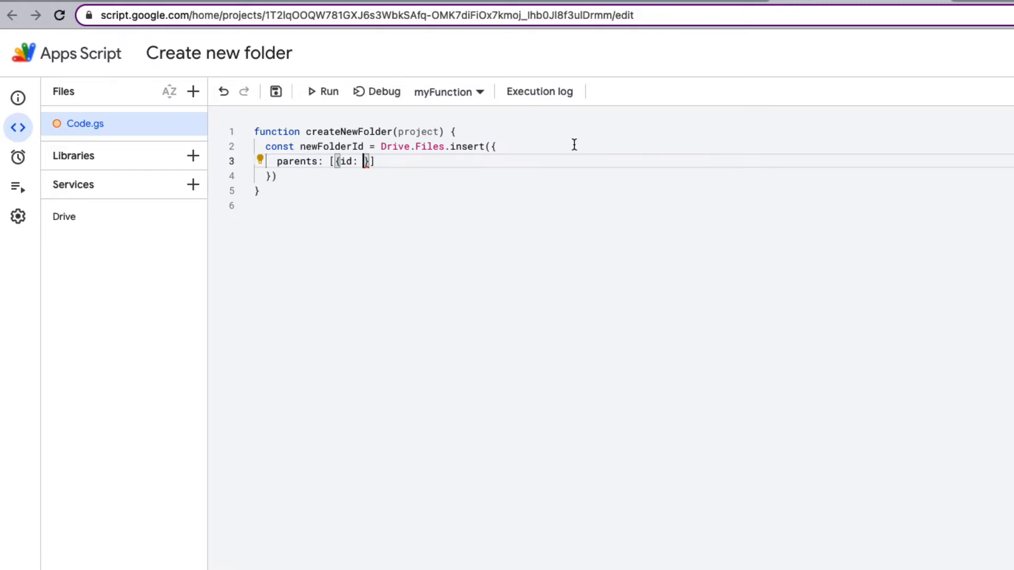
pyautogui.click(673, 18)
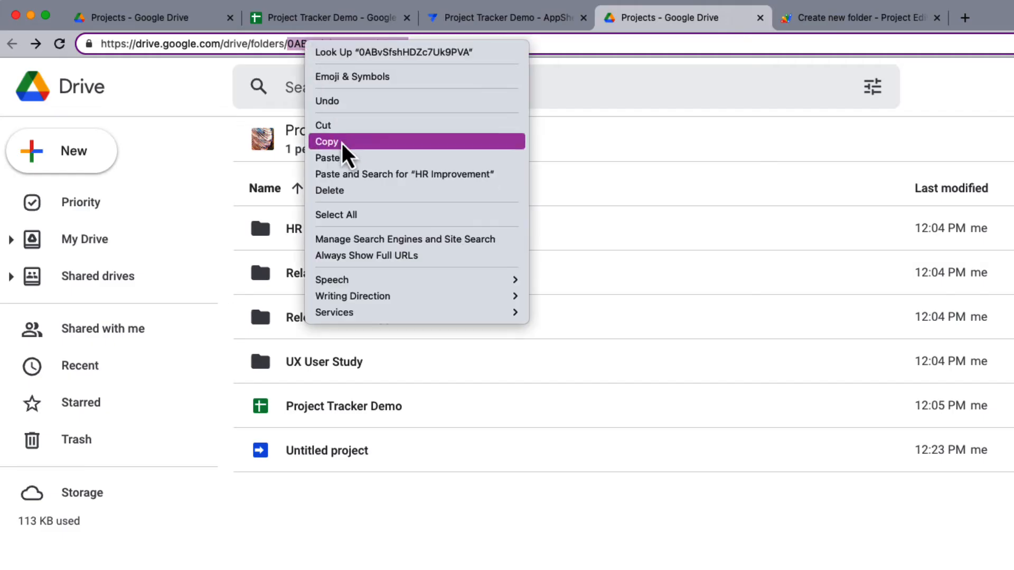
# Step: Paste Projects folder id 0ABvSfshHDZc7Uk9PVA, add title, mimeType folder options, and take .id
pyautogui.click(860, 18)
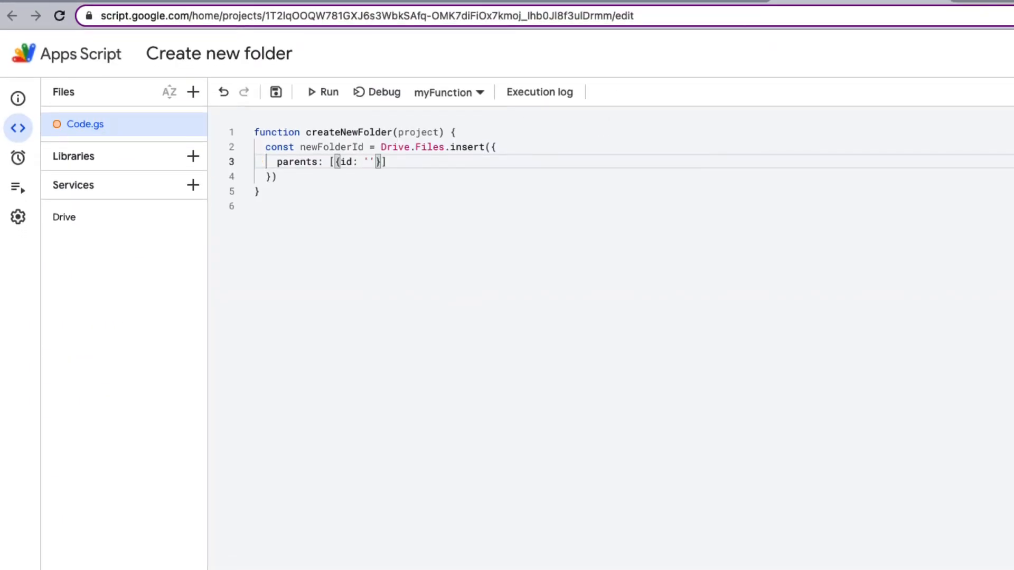
pyautogui.write('0ABvSfshHDZc7Uk9PVA')
pyautogui.write('title: p')
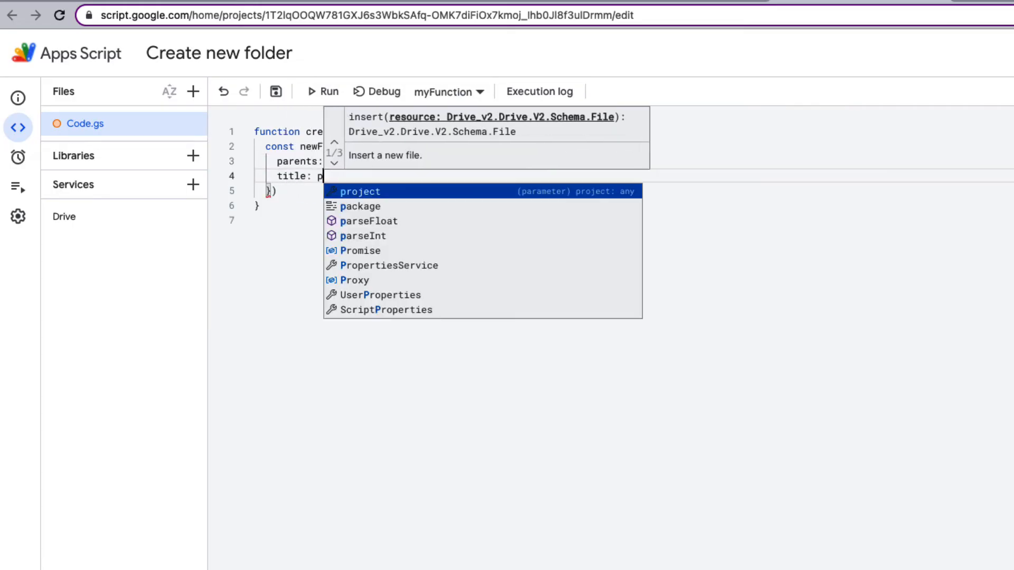
pyautogui.write('roject,')
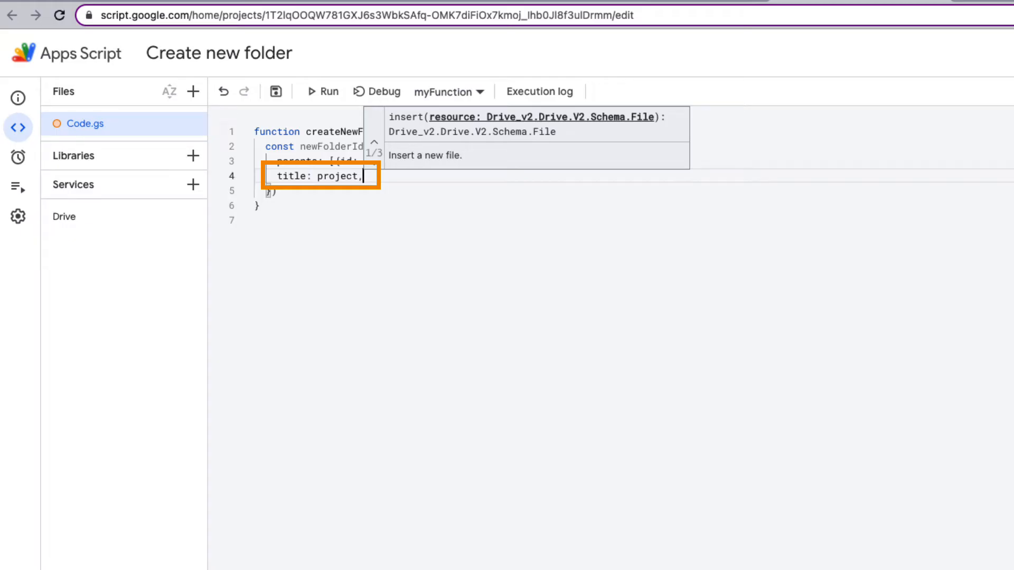
pyautogui.write("mimeType: 'application/vnd.goog")
pyautogui.click(317, 191)
pyautogui.write('}, null, {supportsAllDrives: true')
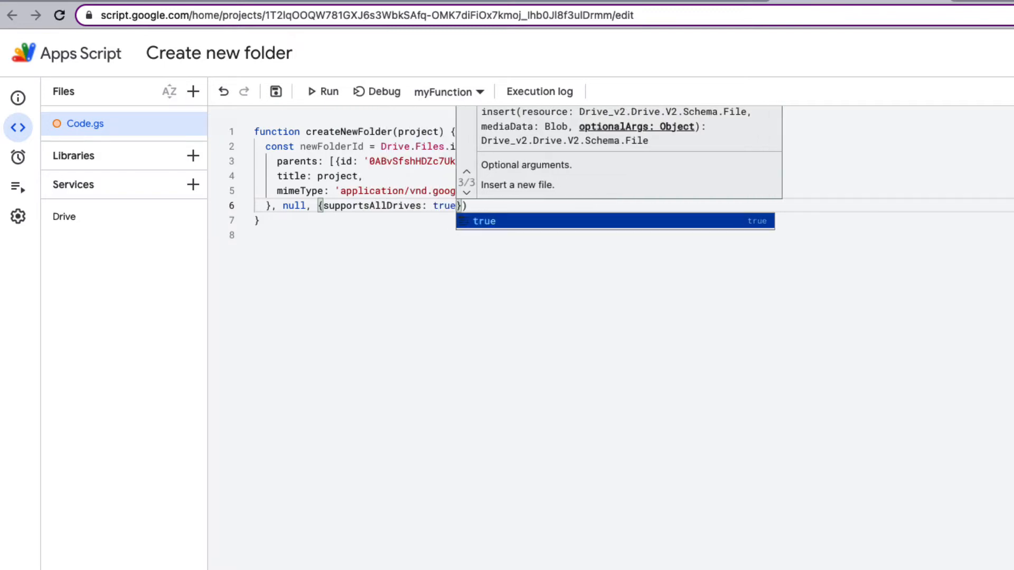
pyautogui.write('.id;')
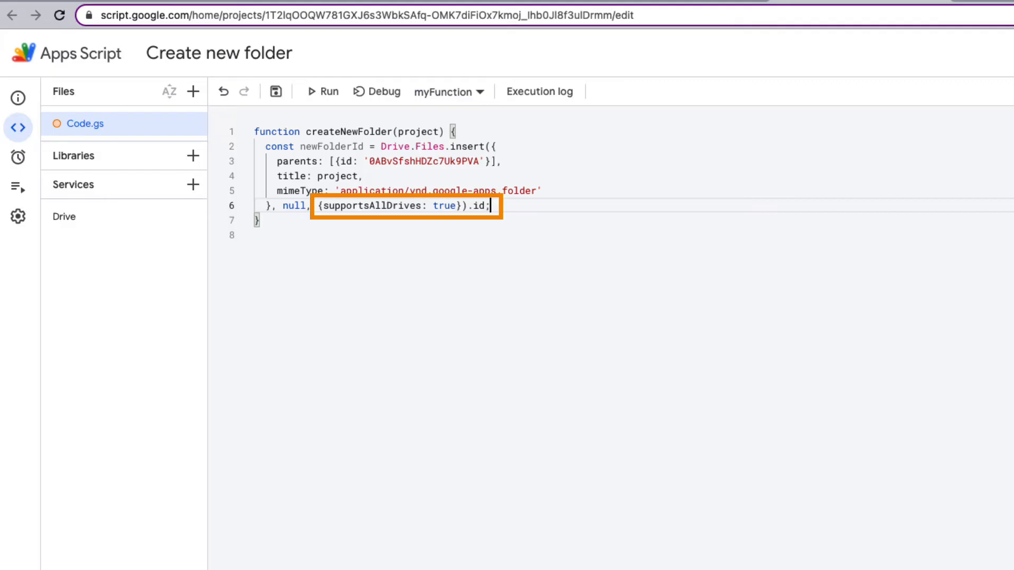
pyautogui.write('re')
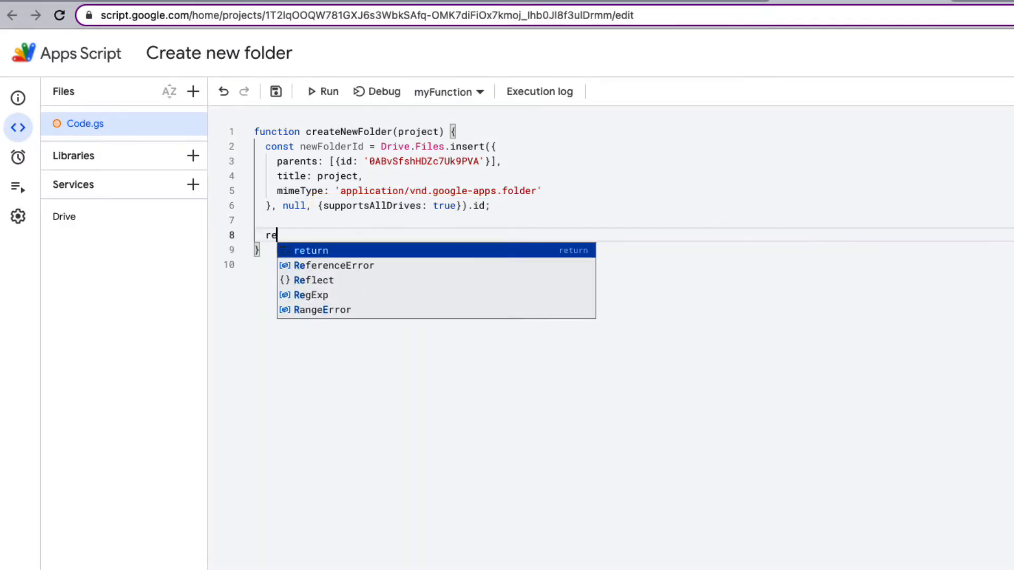
pyautogui.press('Tab')
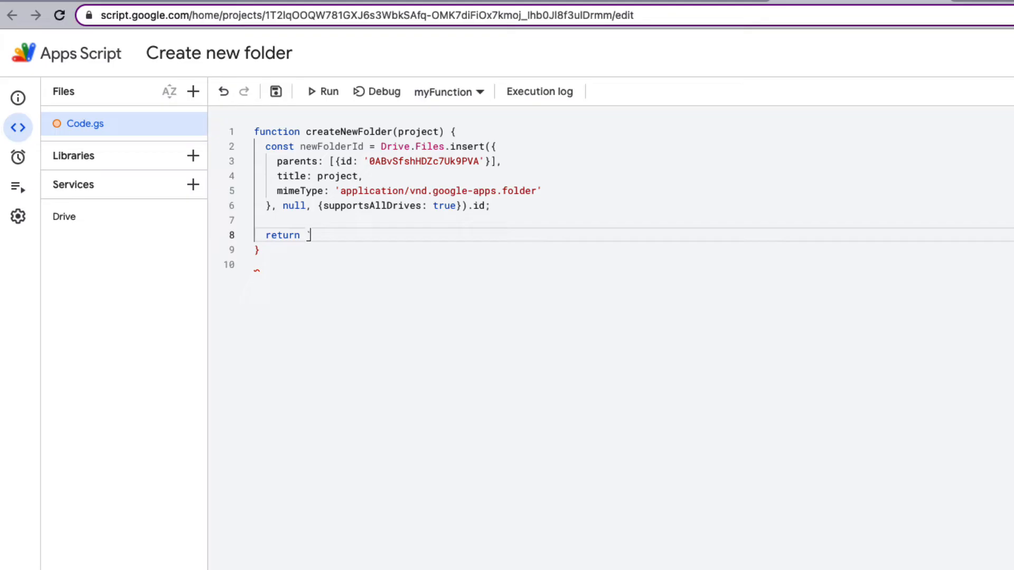
pyautogui.write("'https")
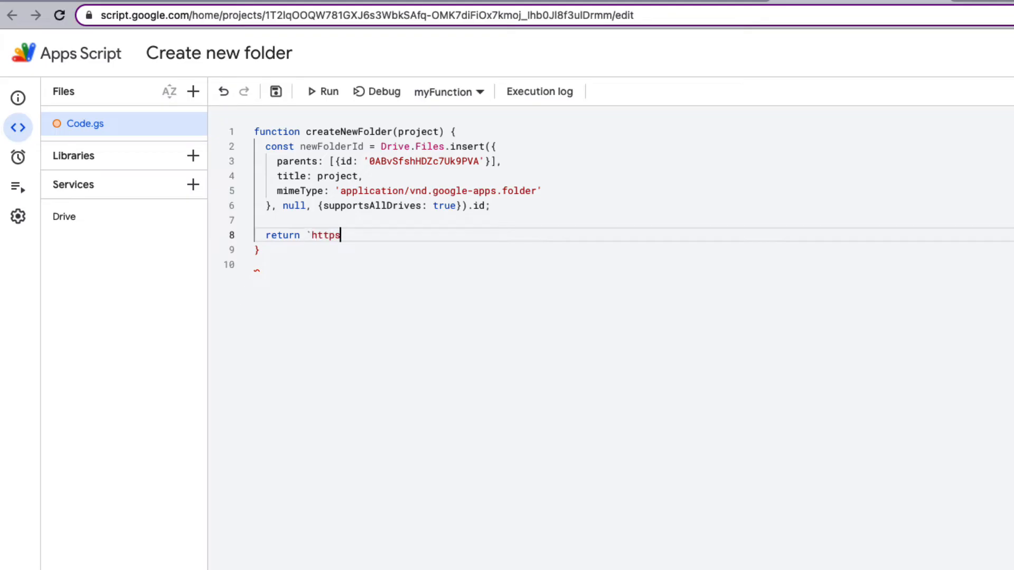
pyautogui.write('://drive.google.')
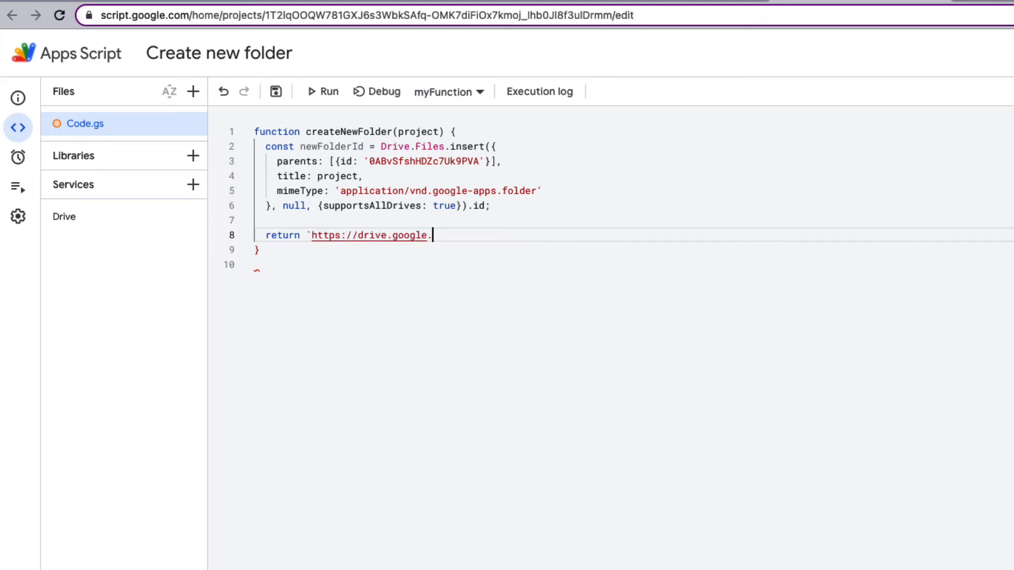
pyautogui.write('.com/drive/fold')
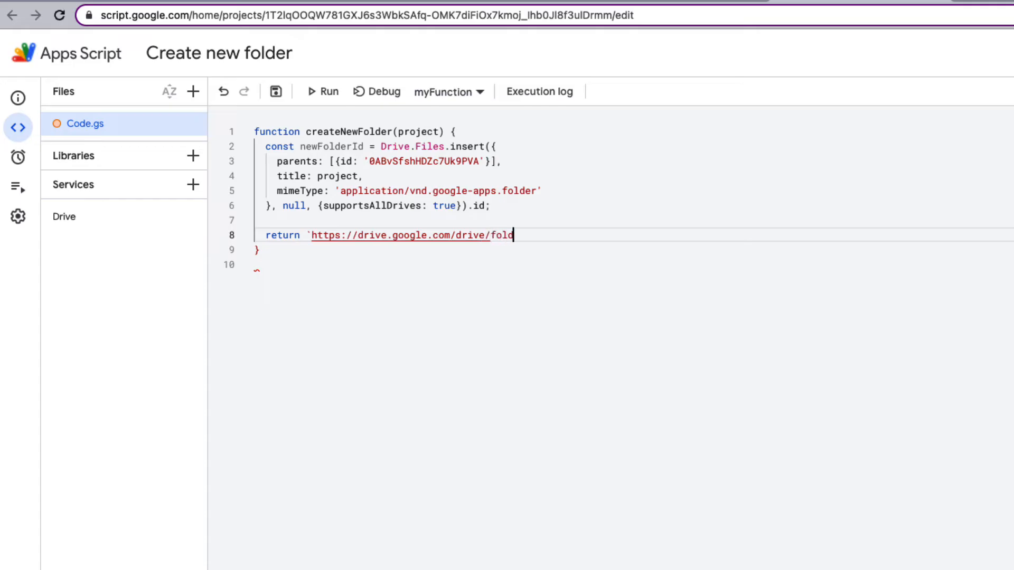
pyautogui.write('ers/$')
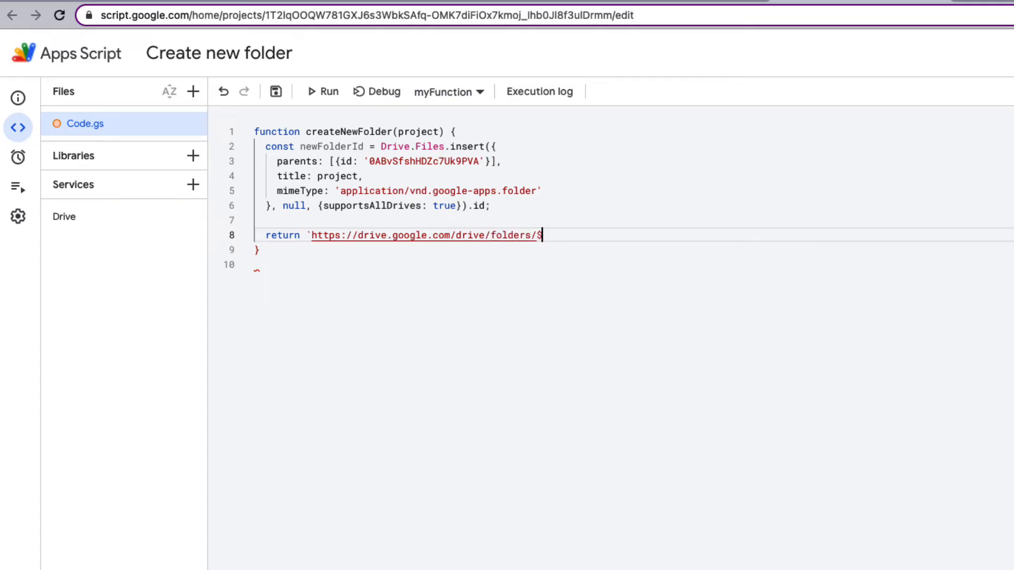
pyautogui.write('{newFolderId}')
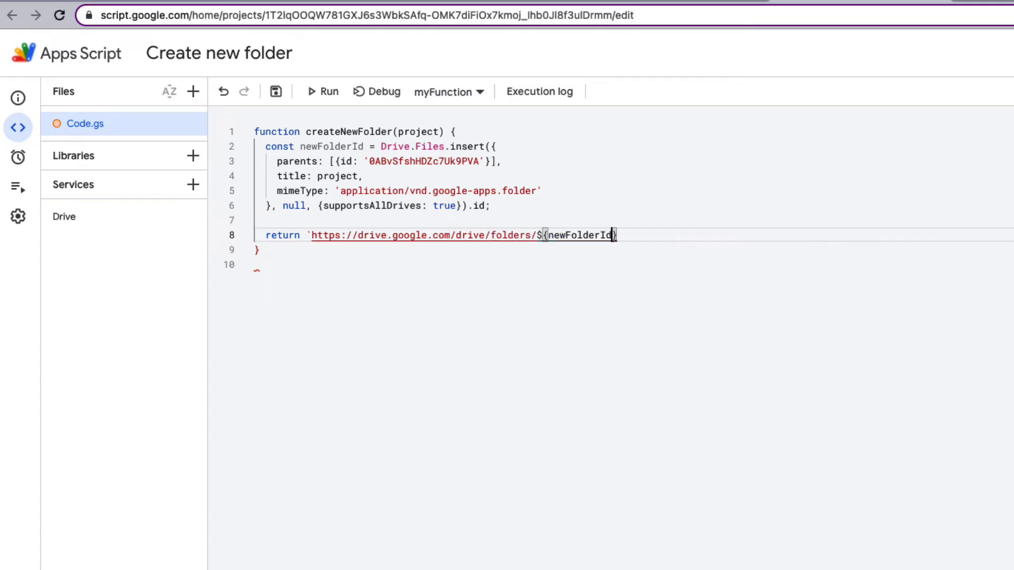
pyautogui.write('?usp')
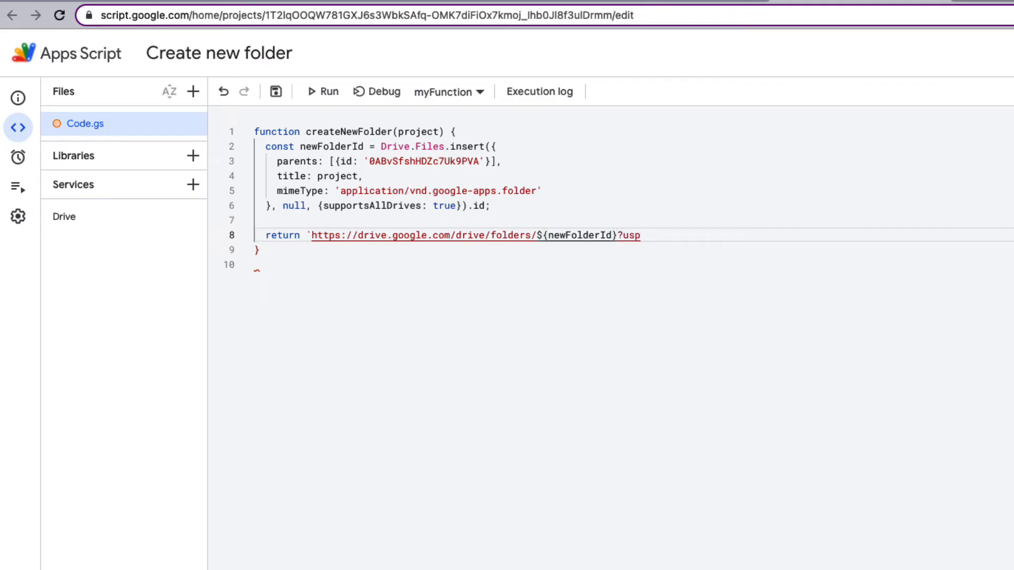
pyautogui.write('=share_link`')
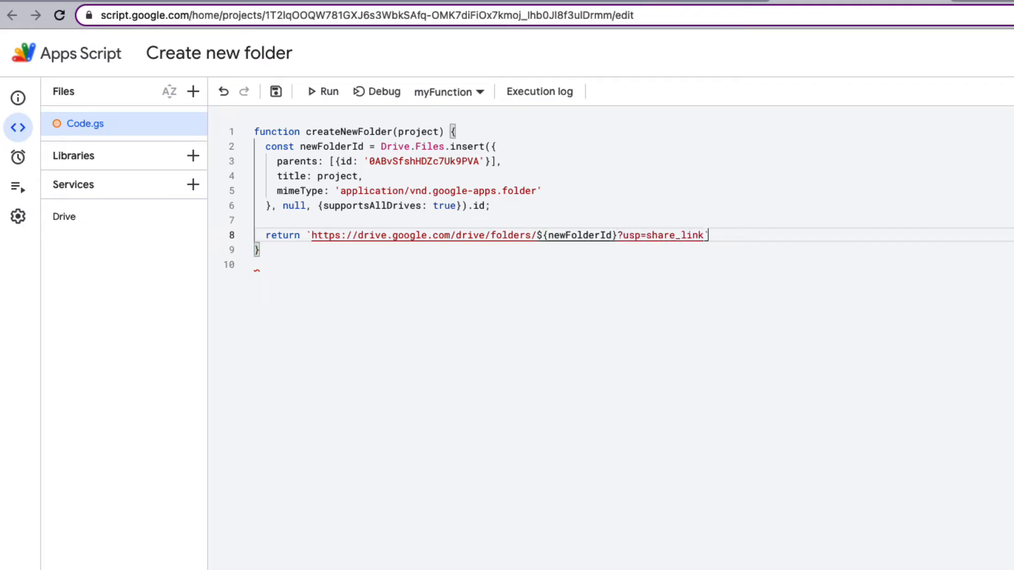
pyautogui.write(';')
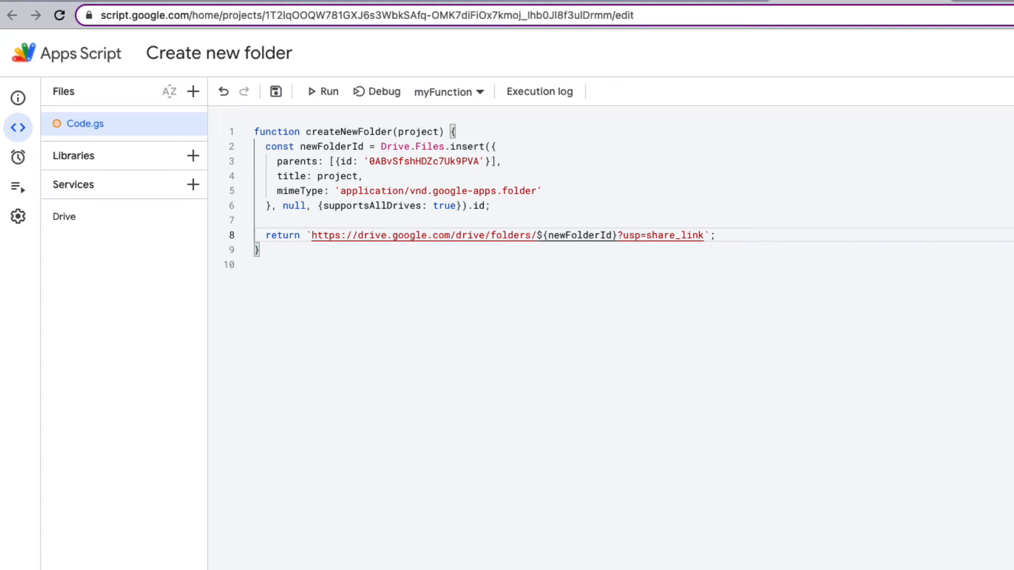
pyautogui.moveTo(266, 146); pyautogui.dragTo(489, 206)
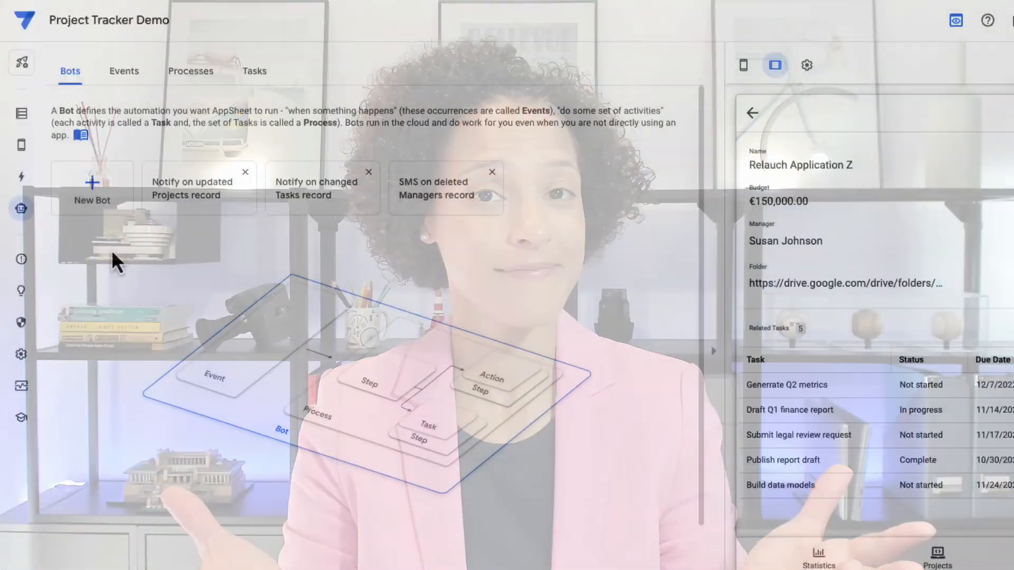
# Step: Create a custom bot whose triggering event is named 'Project is added'
pyautogui.click(92, 188)
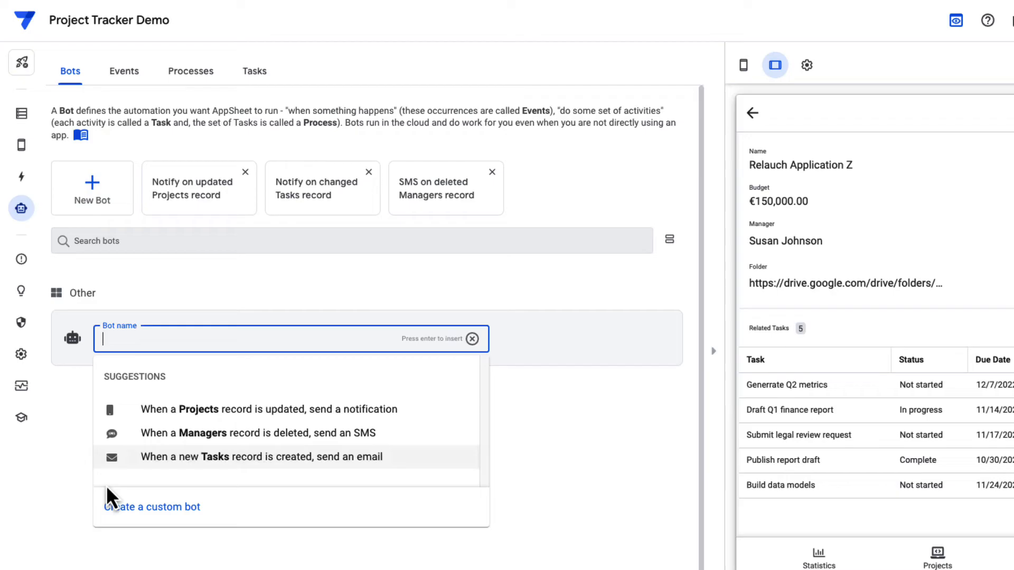
pyautogui.click(151, 505)
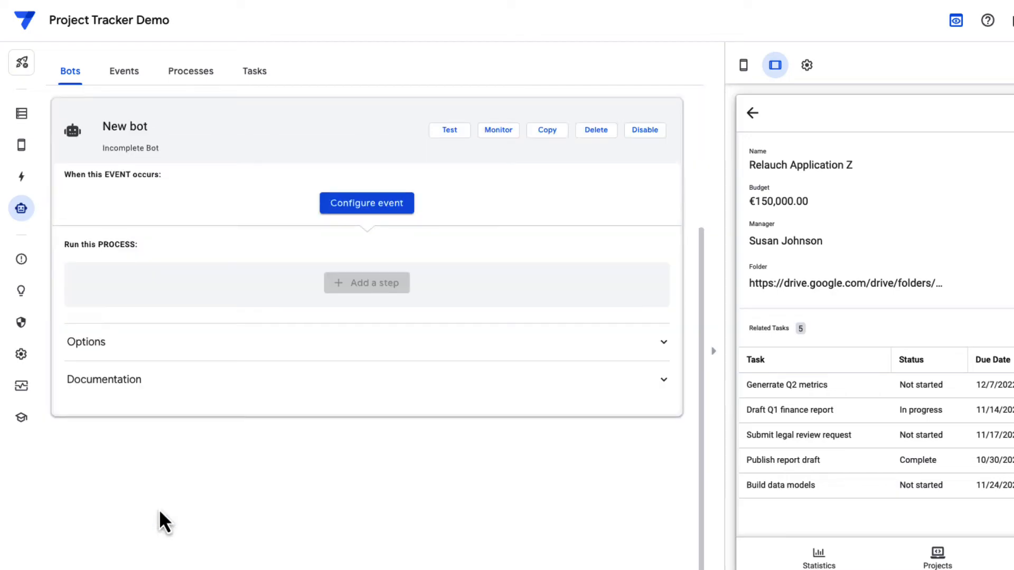
pyautogui.click(366, 203)
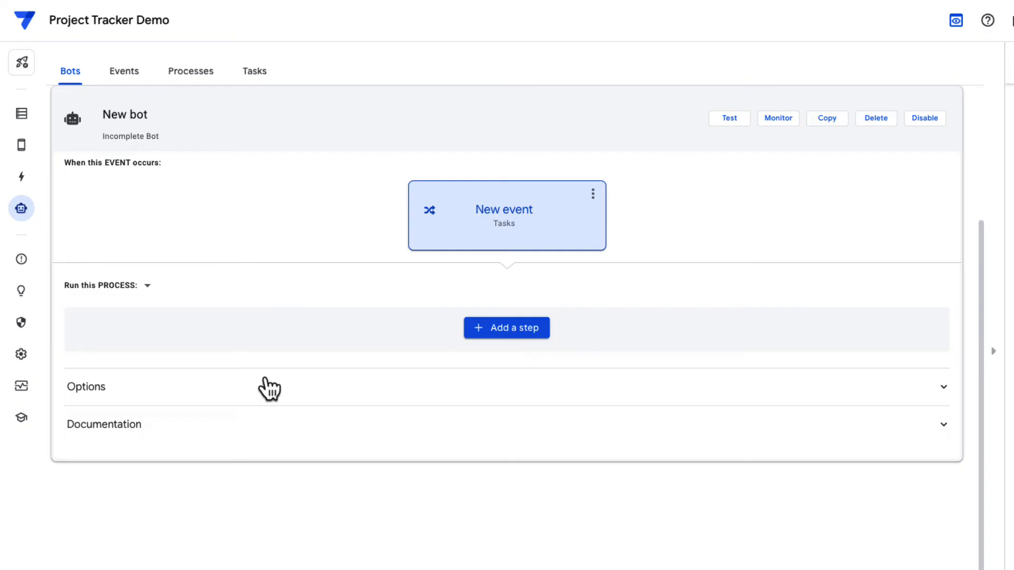
pyautogui.click(506, 215)
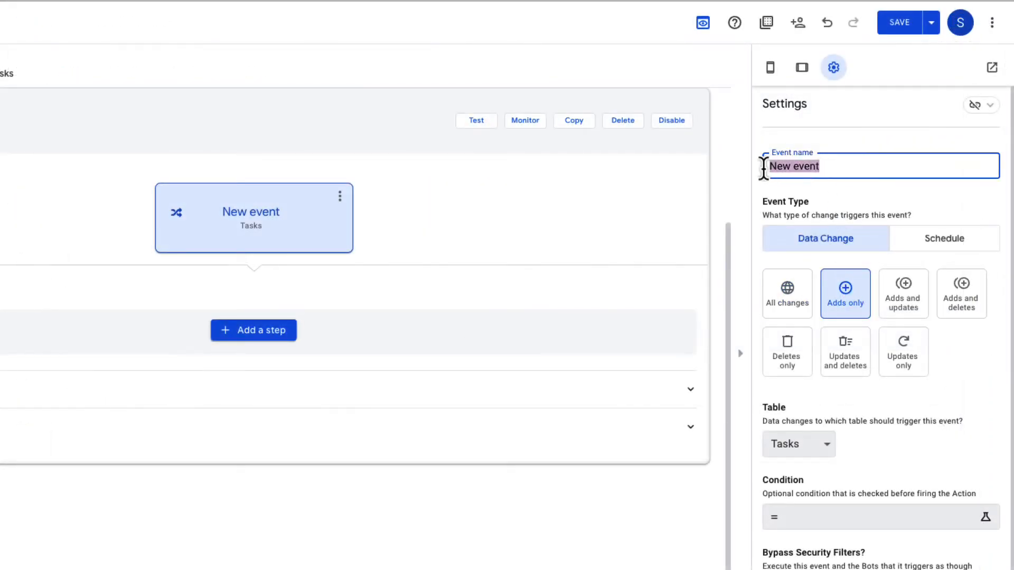
pyautogui.write('Project is added')
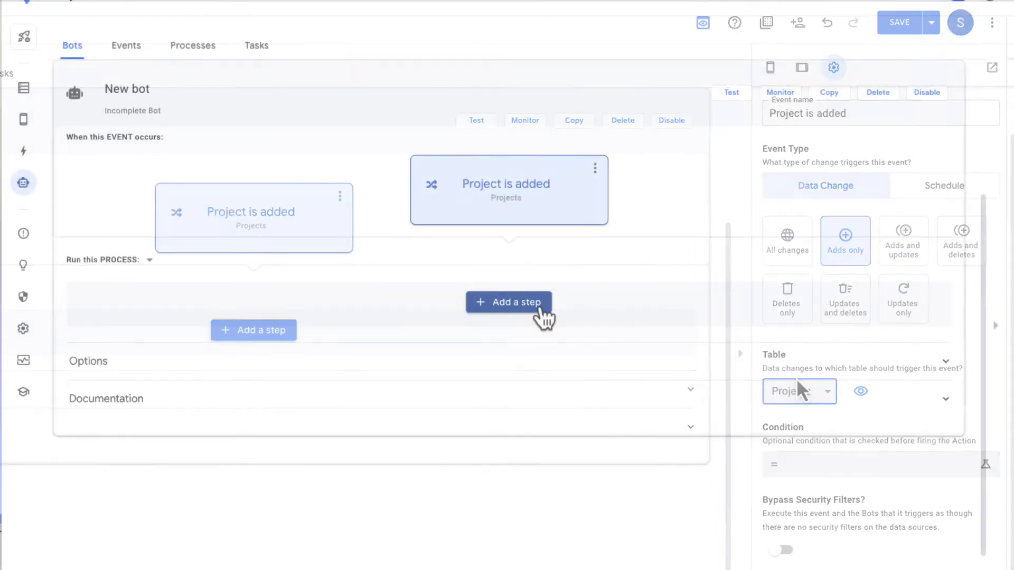
# Step: Add a first process step under the event and begin naming it 'Crea...'
pyautogui.click(508, 302)
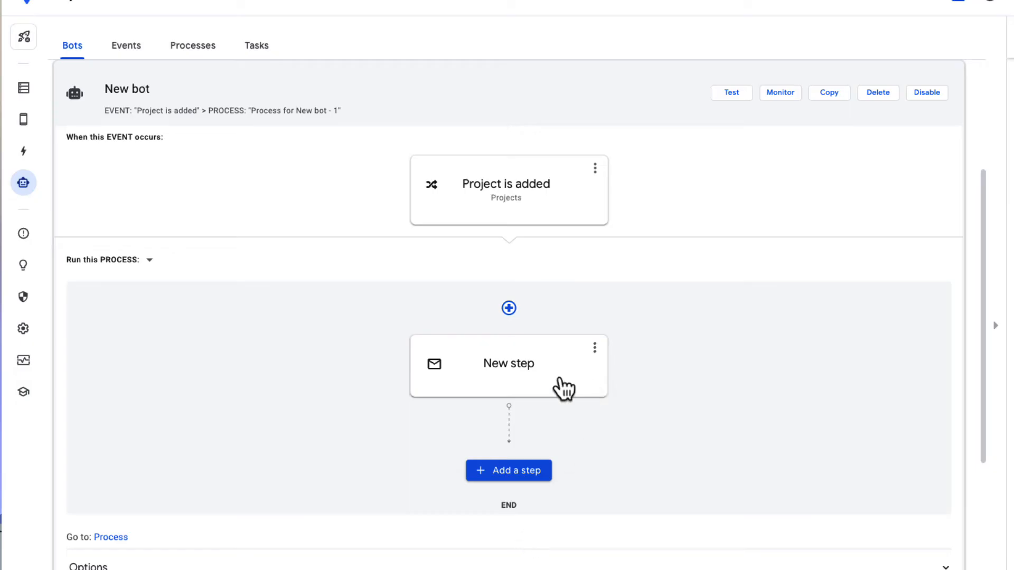
pyautogui.write('Crea')
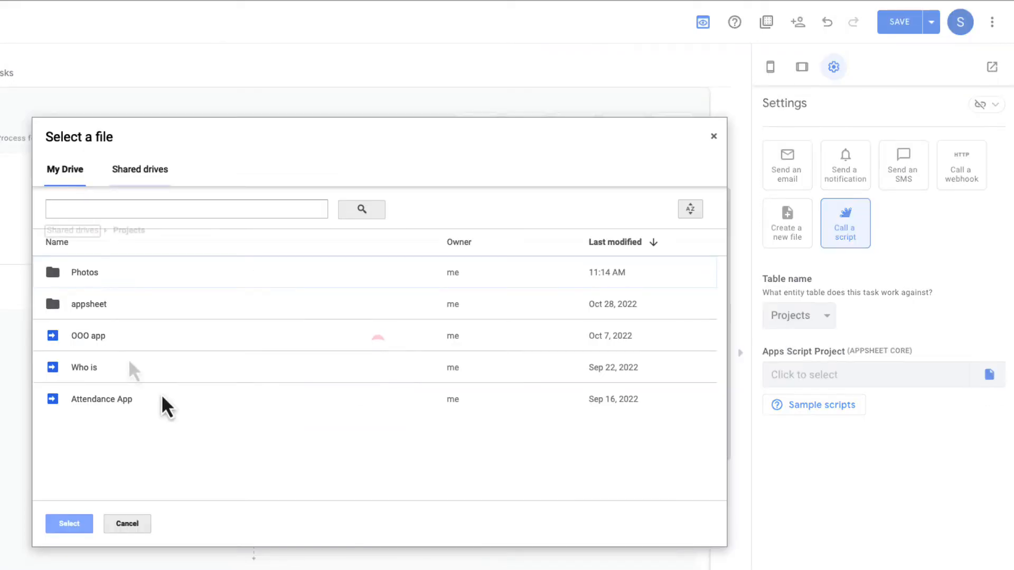
# Step: Select the Create new folder script from Shared drives, allow Drive access, and pick createNewFolder
pyautogui.click(140, 169)
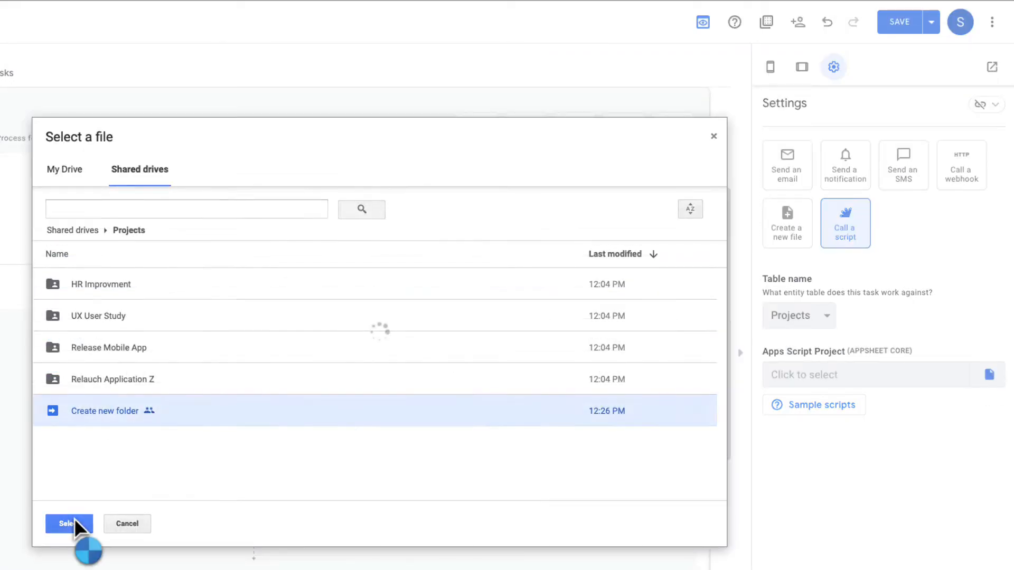
pyautogui.click(65, 524)
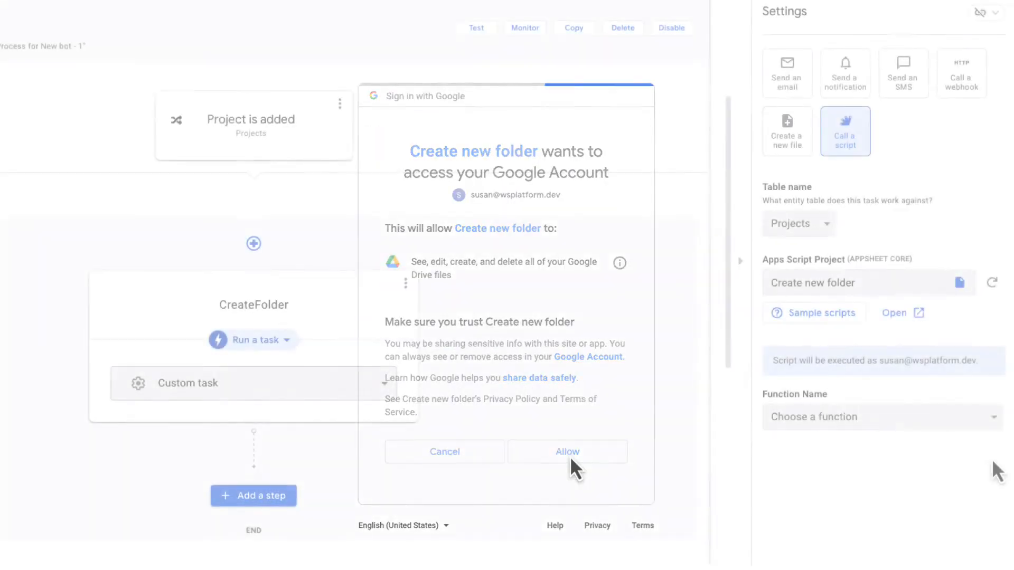
pyautogui.click(876, 417)
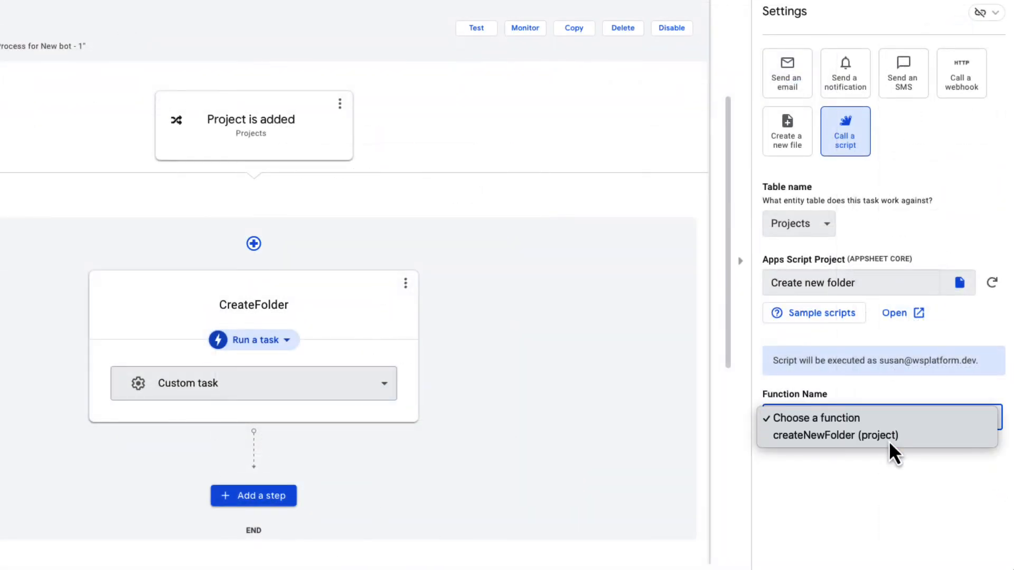
pyautogui.click(836, 435)
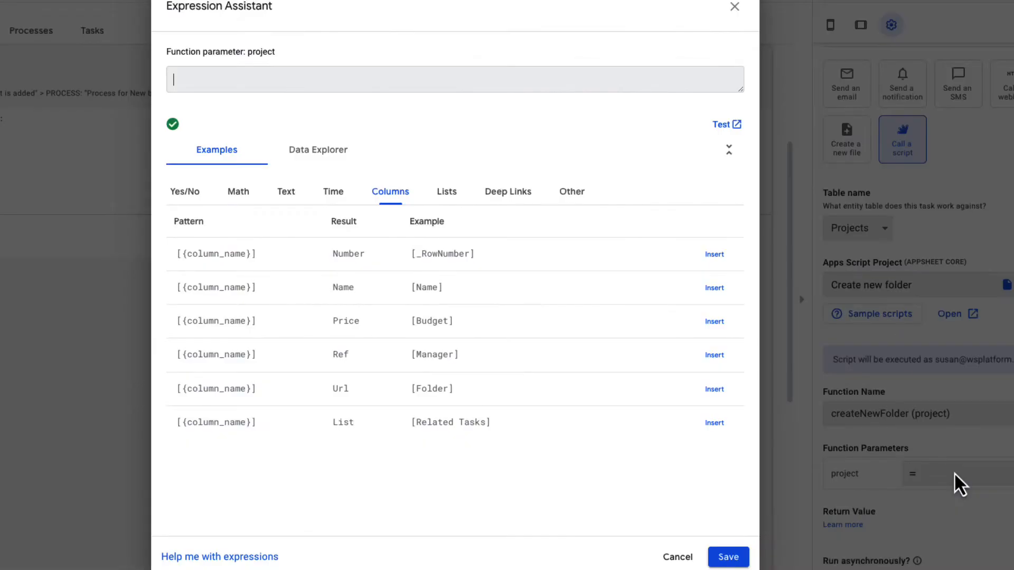
# Step: Pass the project [Name] column as the parameter and keep the String output as Text
pyautogui.click(318, 149)
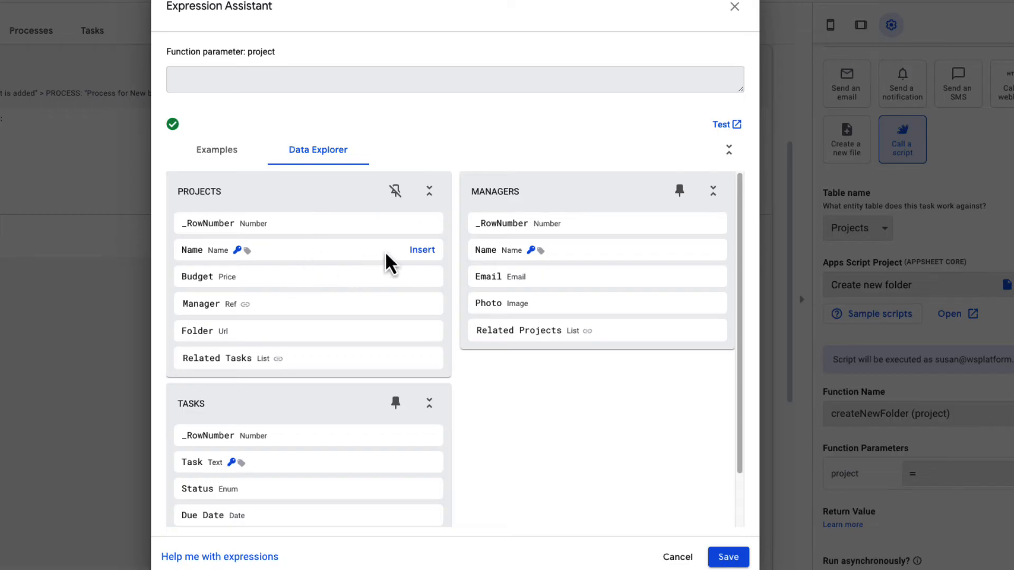
pyautogui.click(421, 249)
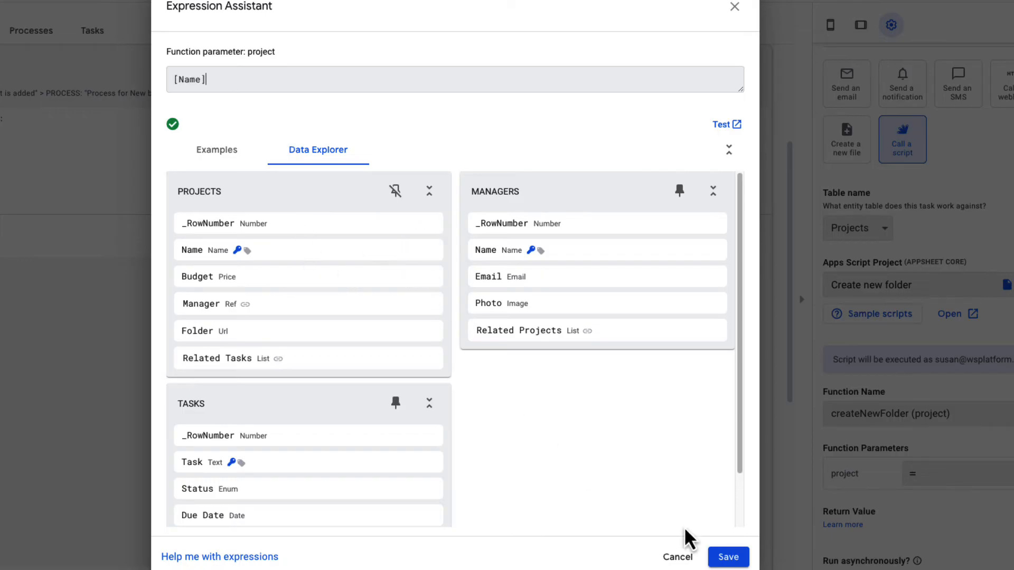
pyautogui.click(727, 556)
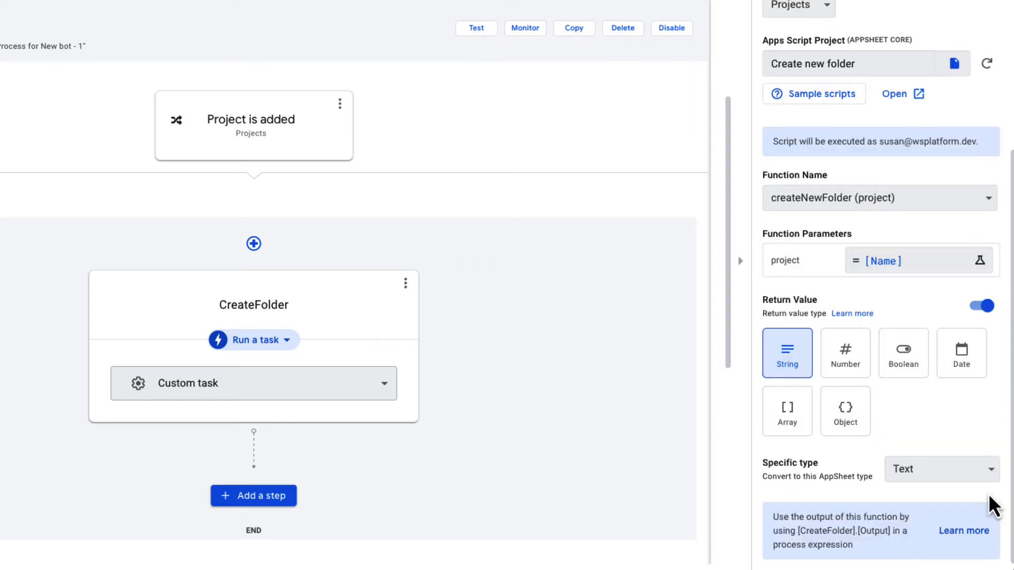
pyautogui.moveTo(877, 478)
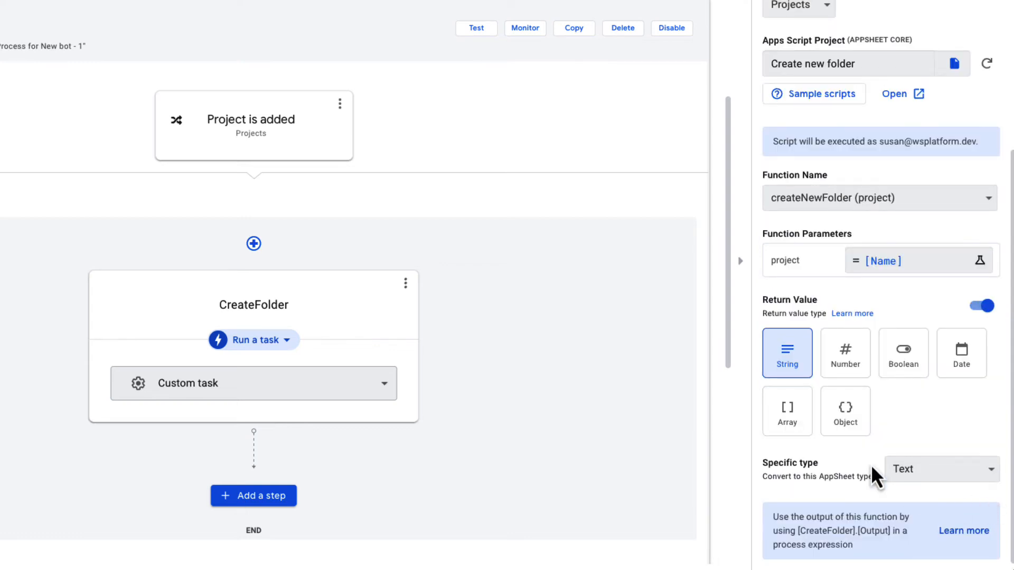
pyautogui.click(938, 469)
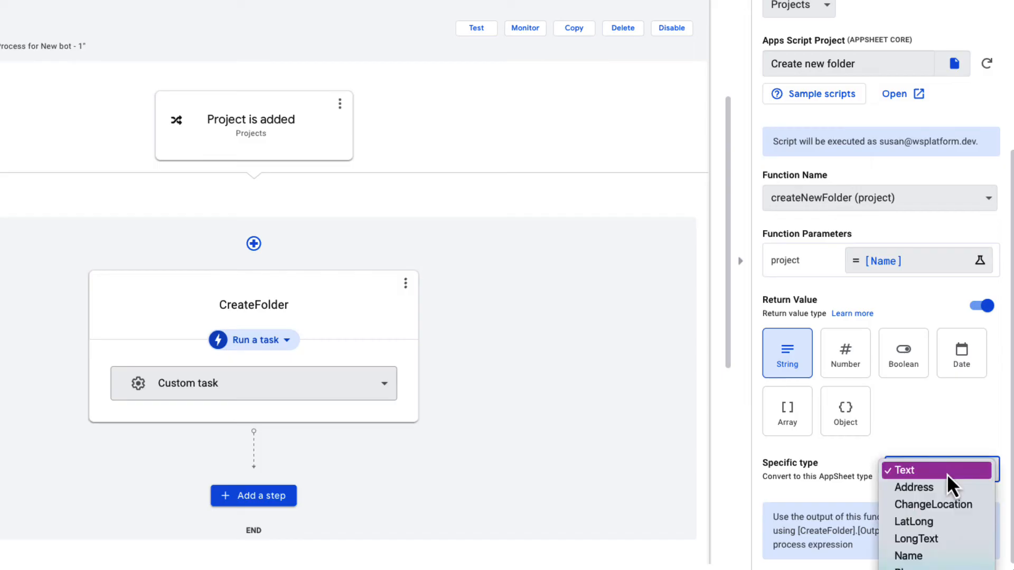
pyautogui.click(907, 470)
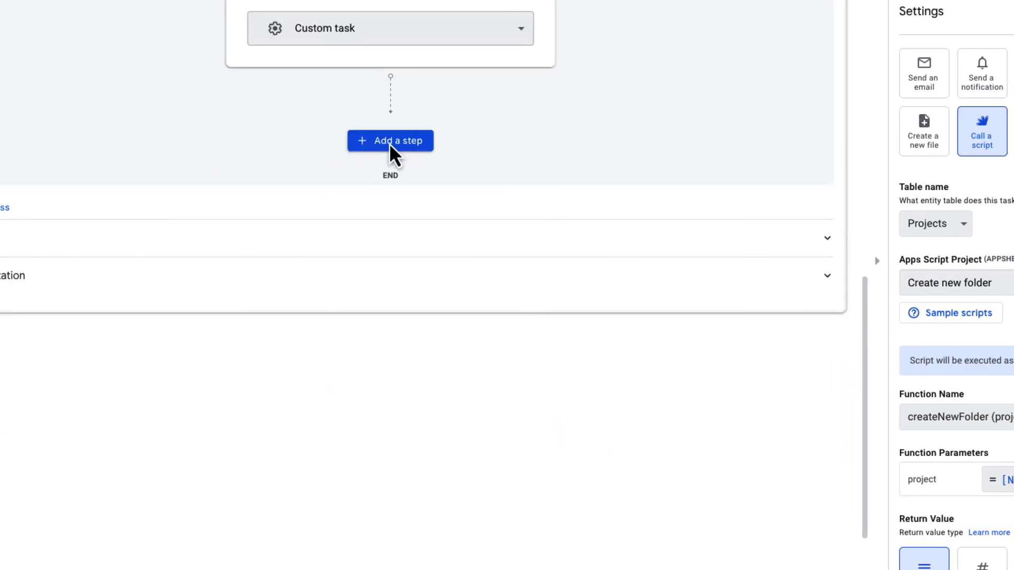
# Step: Add an 'Add folder to app' step after CreateFolder that runs a Set row values data action
pyautogui.click(390, 141)
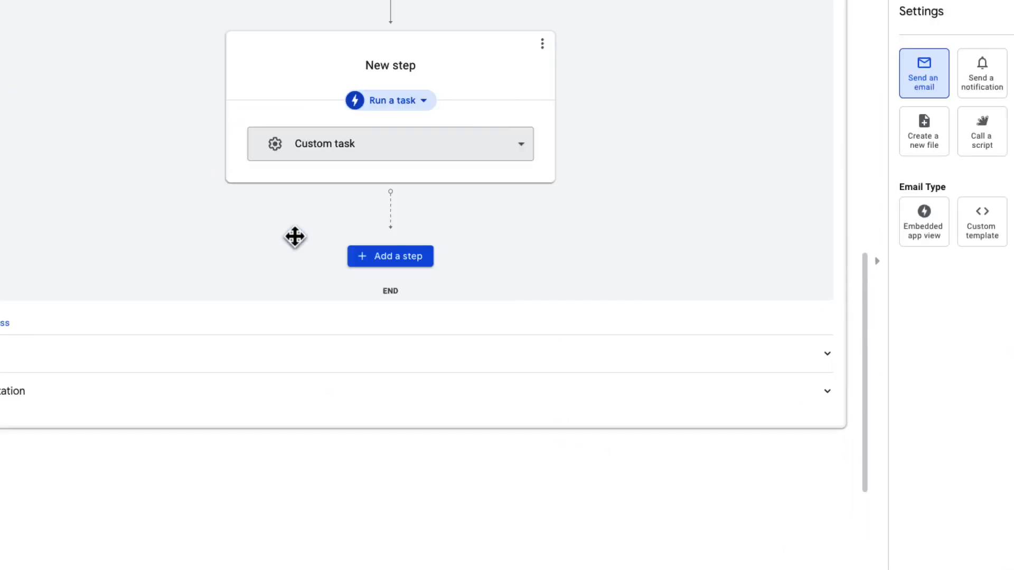
pyautogui.write('Add folder')
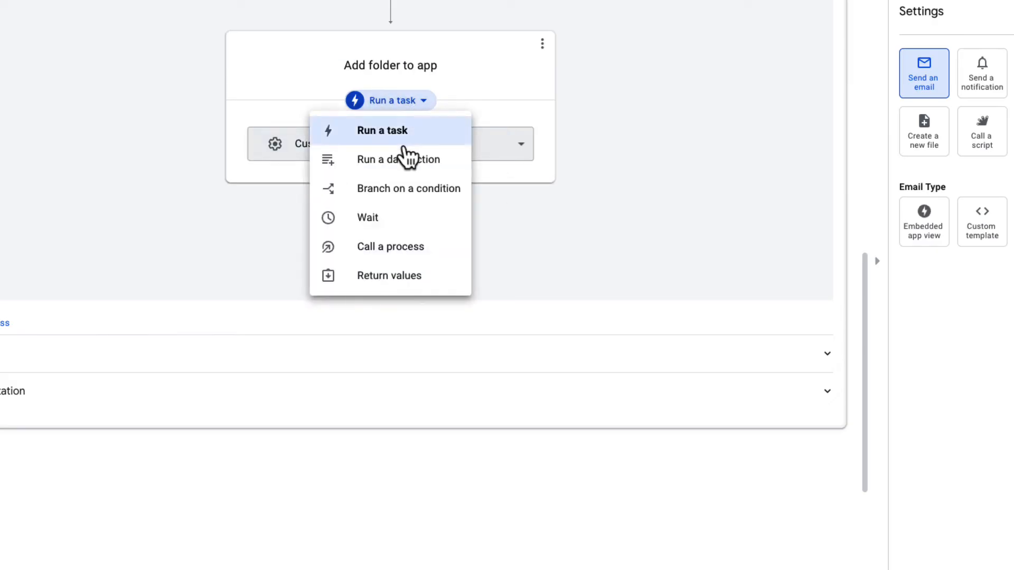
pyautogui.click(399, 159)
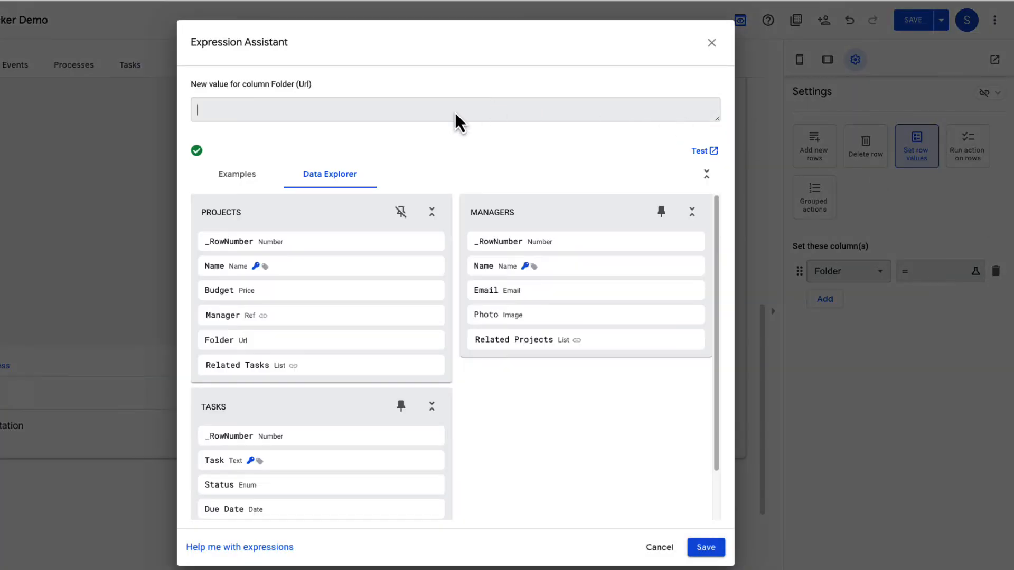
# Step: Set the Folder column to [CreateFolder].[Output] and save the bot
pyautogui.write('[Create]')
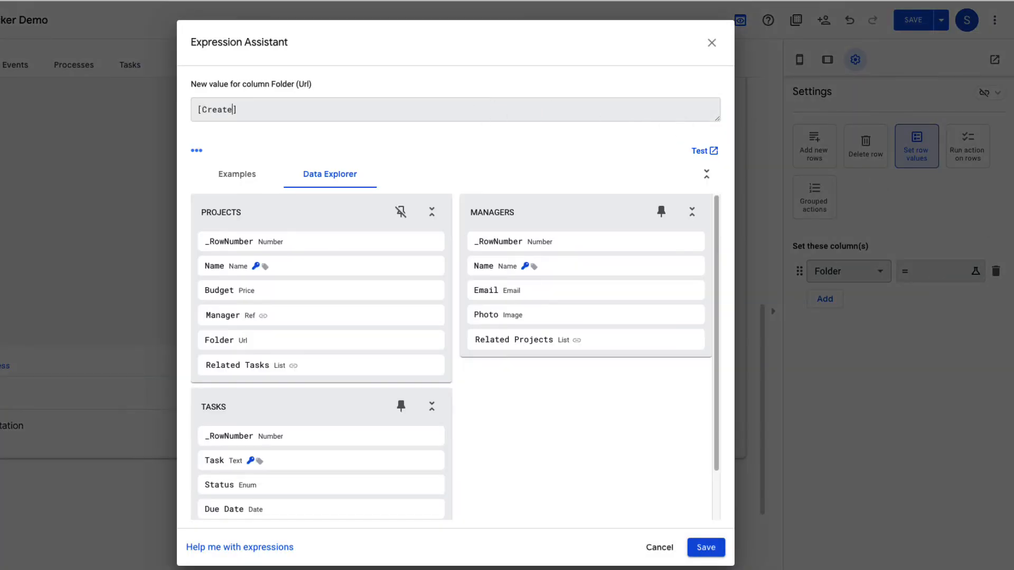
pyautogui.write('Folder].[0')
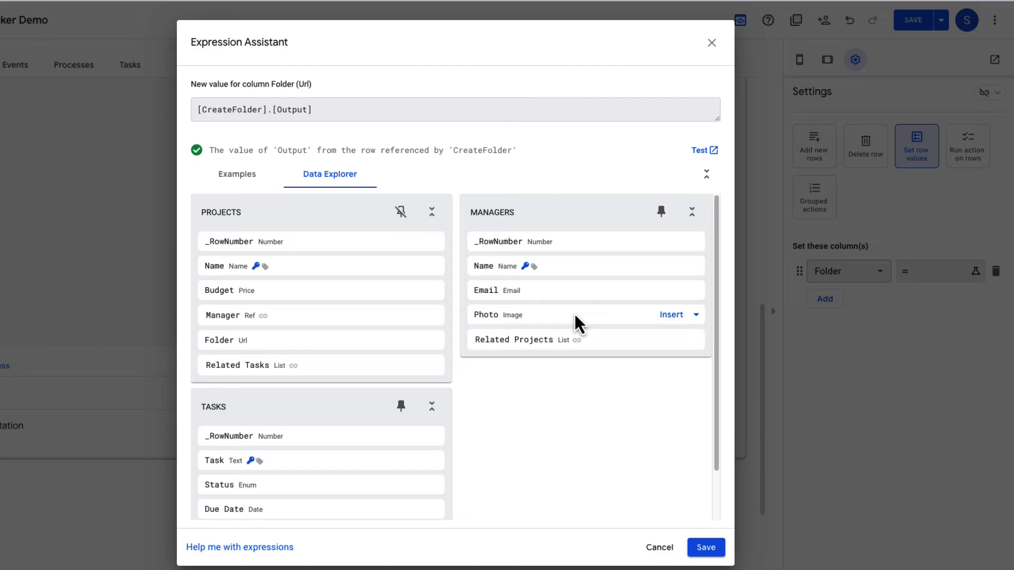
pyautogui.click(705, 547)
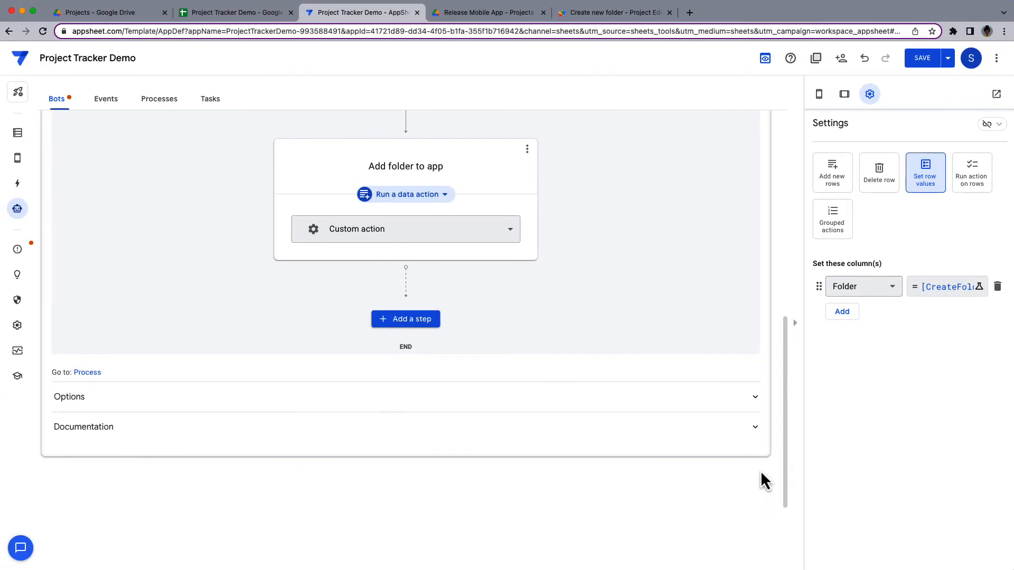
pyautogui.click(923, 59)
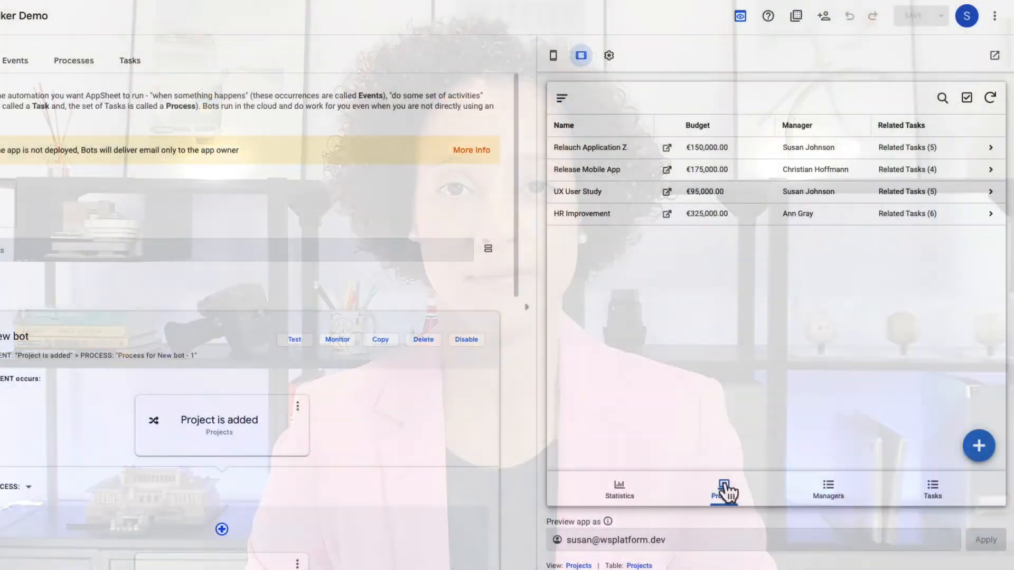
# Step: Show the Projects list in the preview and scroll the Projects table's column definitions
pyautogui.click(978, 446)
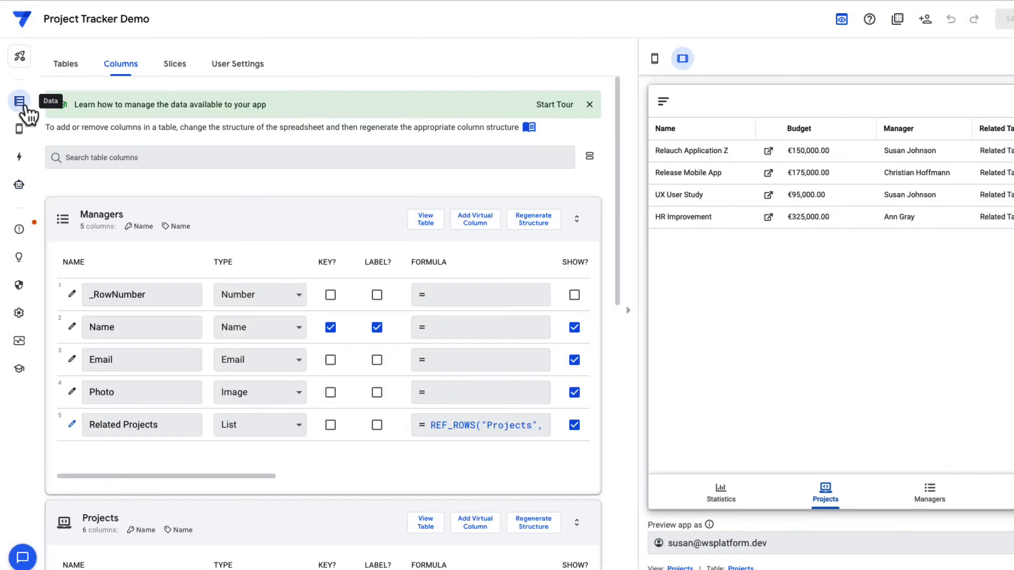
pyautogui.scroll(-3)
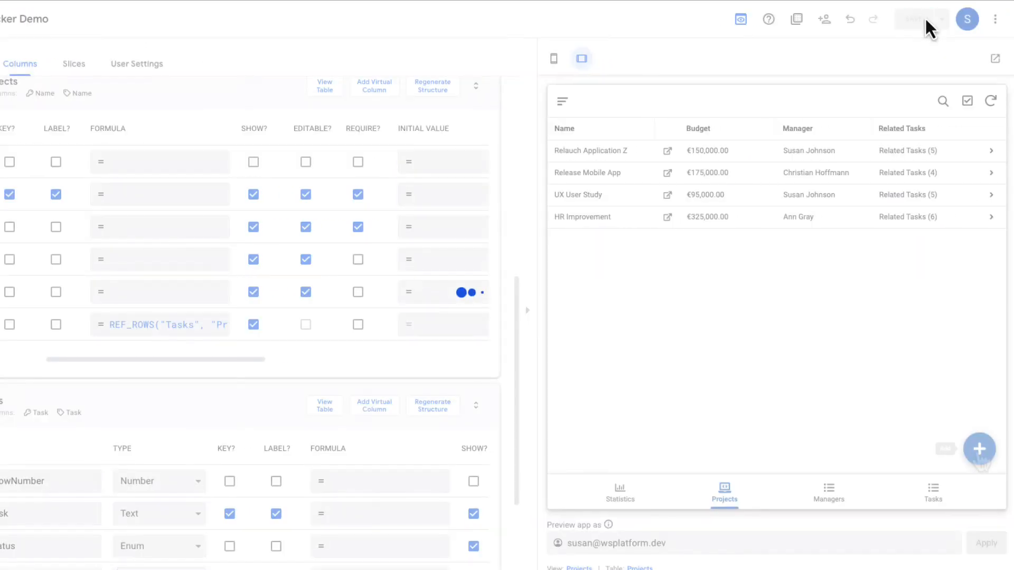
# Step: Save a new Awesome project with a 165000 budget and a manager
pyautogui.write('Aw')
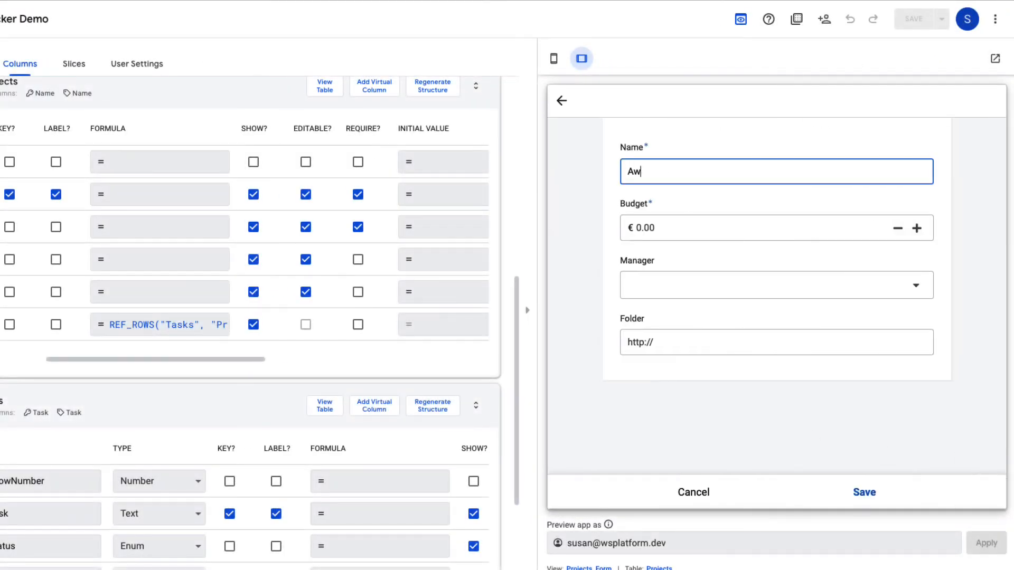
pyautogui.write('165000')
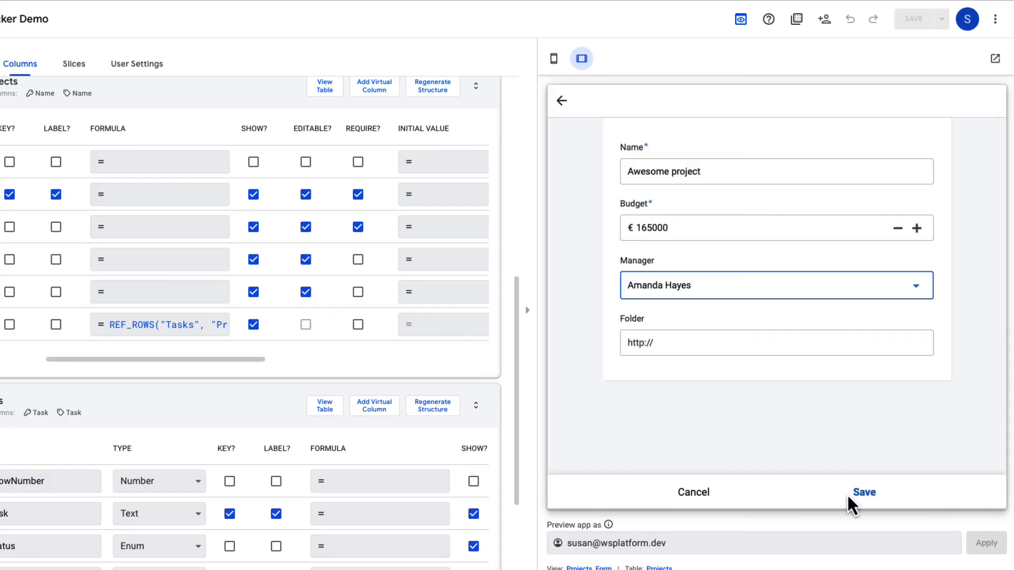
pyautogui.click(863, 492)
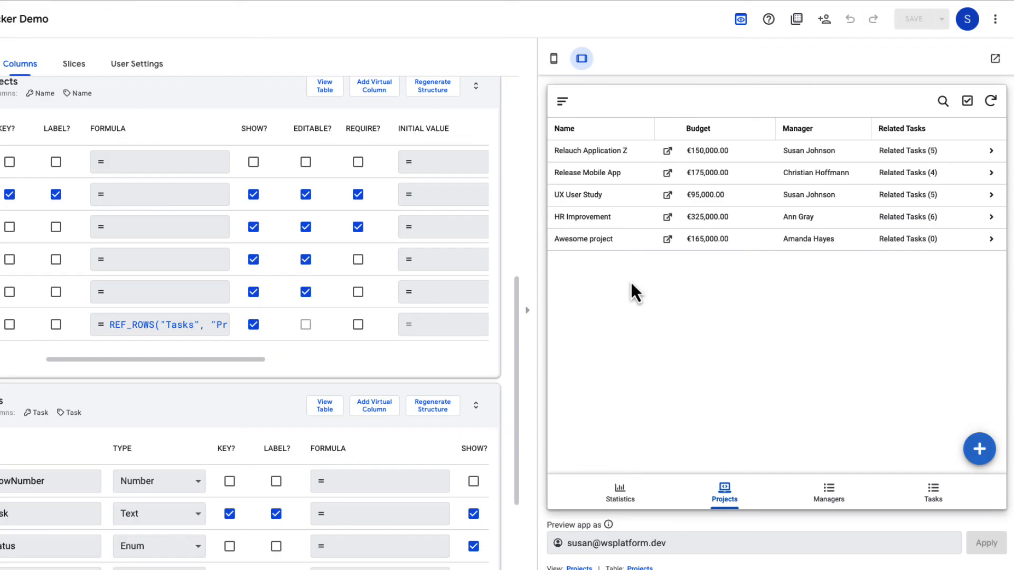
# Step: View the Awesome project's details and follow its generated Drive folder link
pyautogui.click(583, 239)
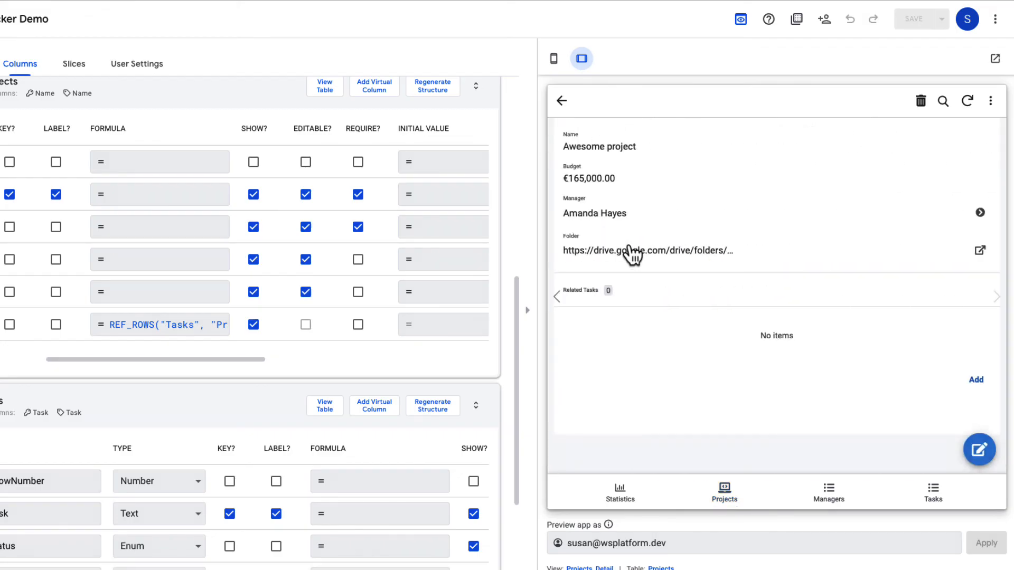
pyautogui.click(648, 251)
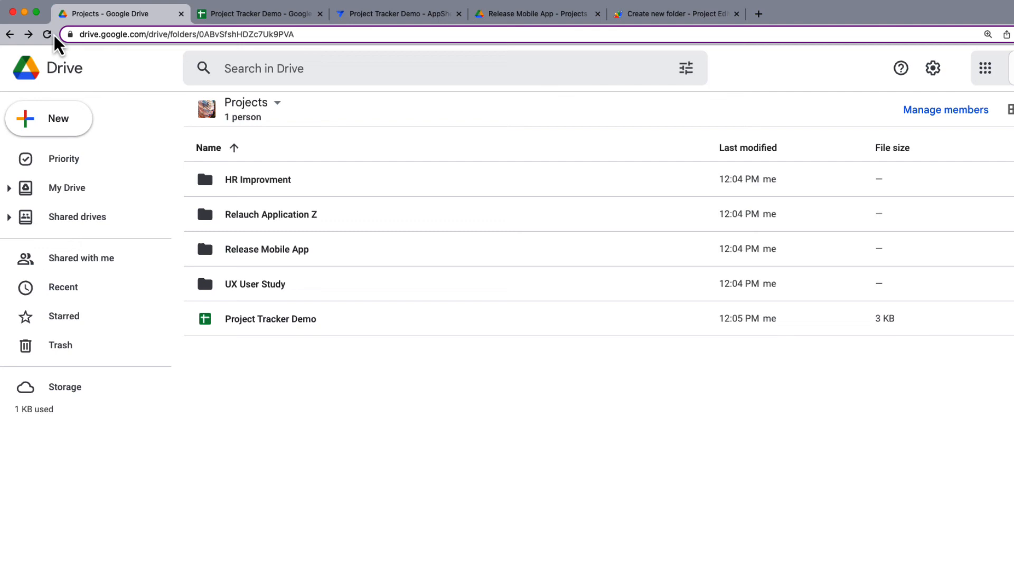
# Step: Reload the Projects shared drive to reveal the new Awesome project folder
pyautogui.click(46, 34)
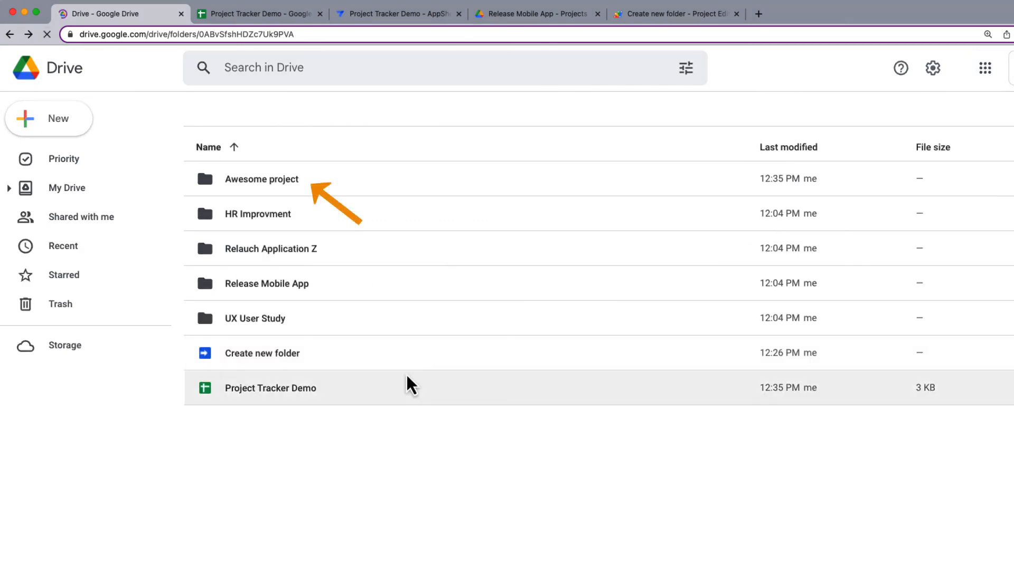